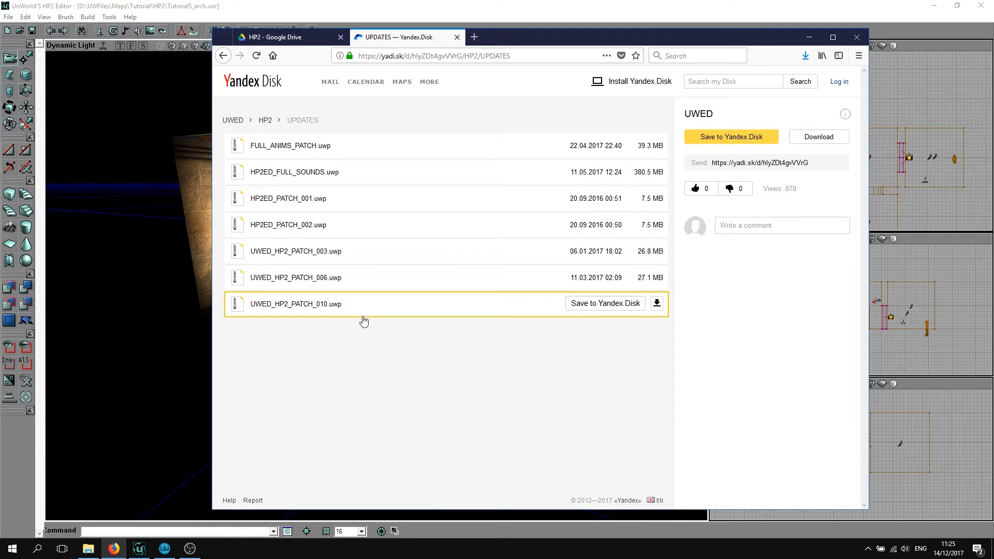
{"action": "mouse_move", "coordinate": [361, 251]}
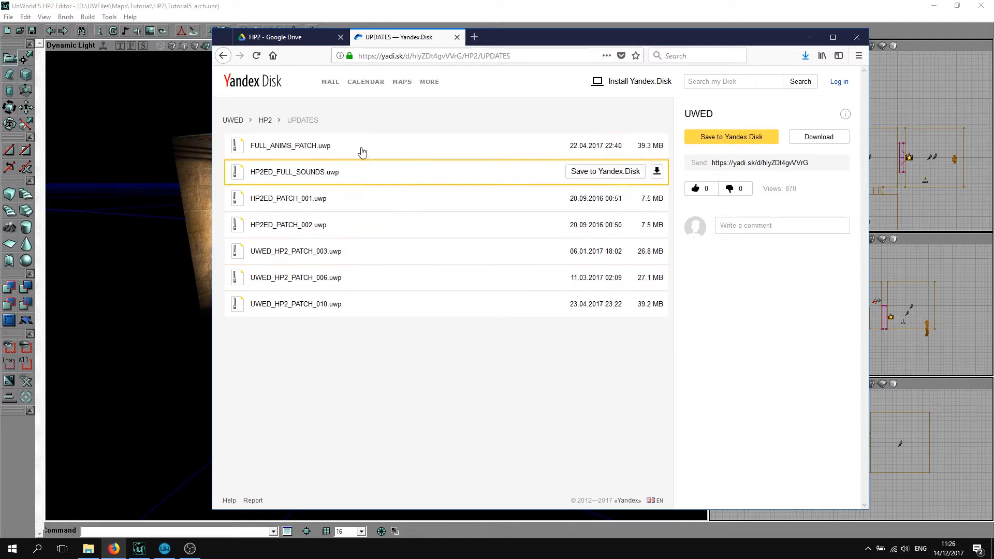
Download UWED_HP2_PATCH_010.uwp from the Google Drive HP2 folder and close Firefox.
{"action": "left_click", "coordinate": [286, 36]}
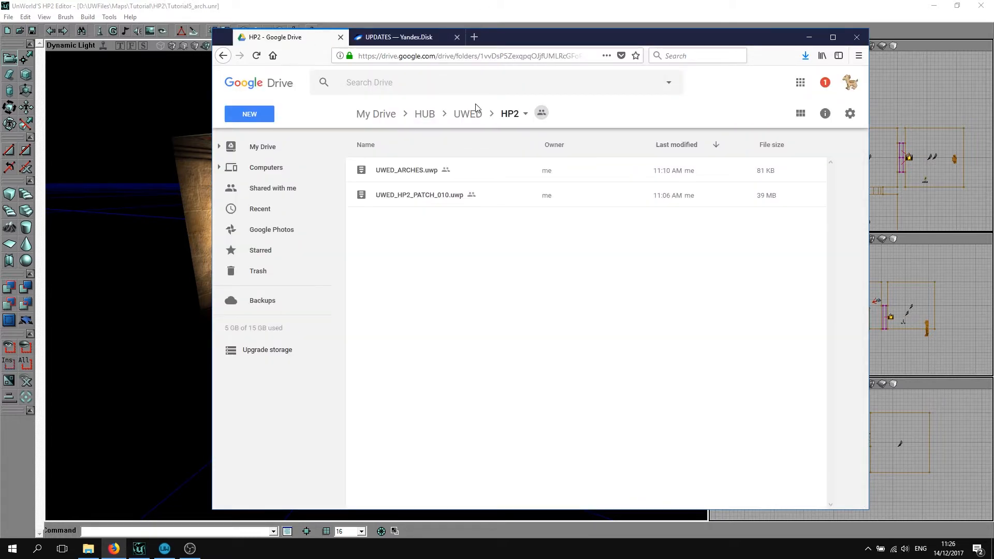
{"action": "mouse_move", "coordinate": [496, 200]}
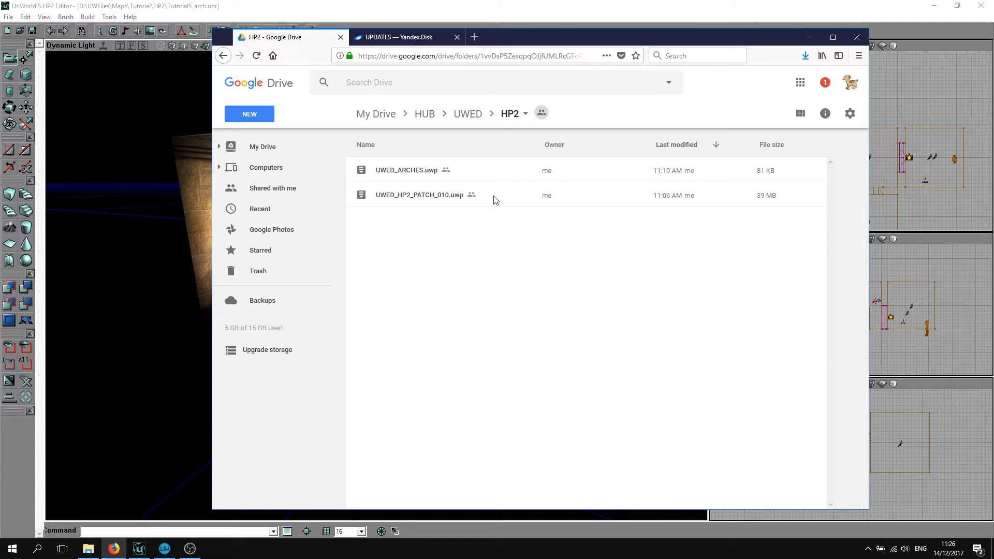
{"action": "mouse_move", "coordinate": [491, 203]}
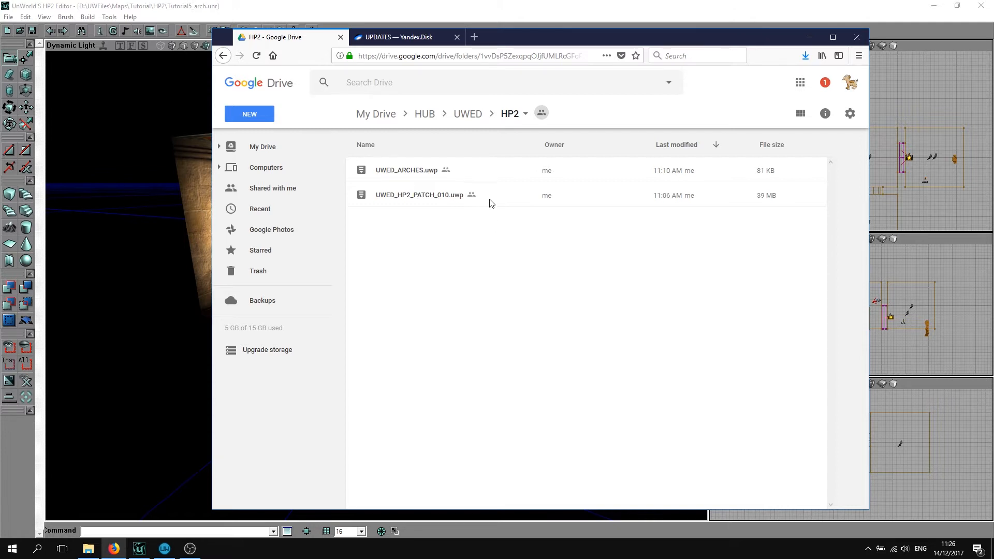
{"action": "left_click", "coordinate": [419, 195]}
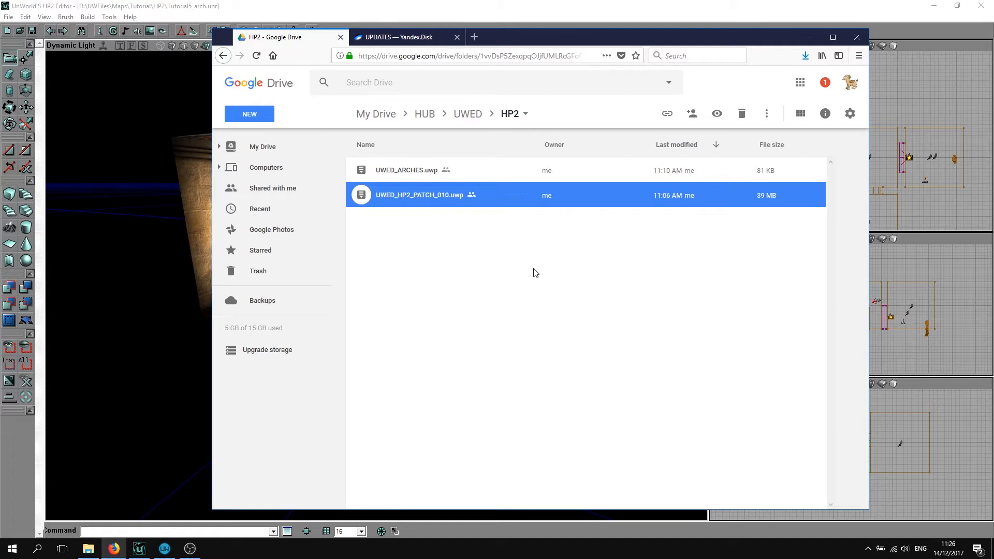
{"action": "left_click", "coordinate": [406, 170]}
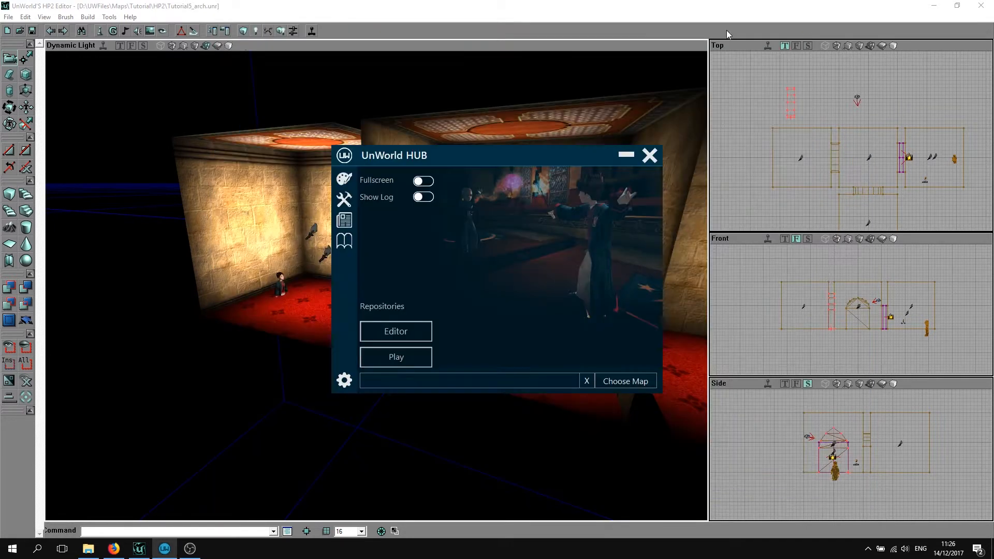
Minimize to the desktop and open the UWED_HP2_PATCH_010.uwp package in UnWorld HUB.
{"action": "left_click", "coordinate": [650, 156]}
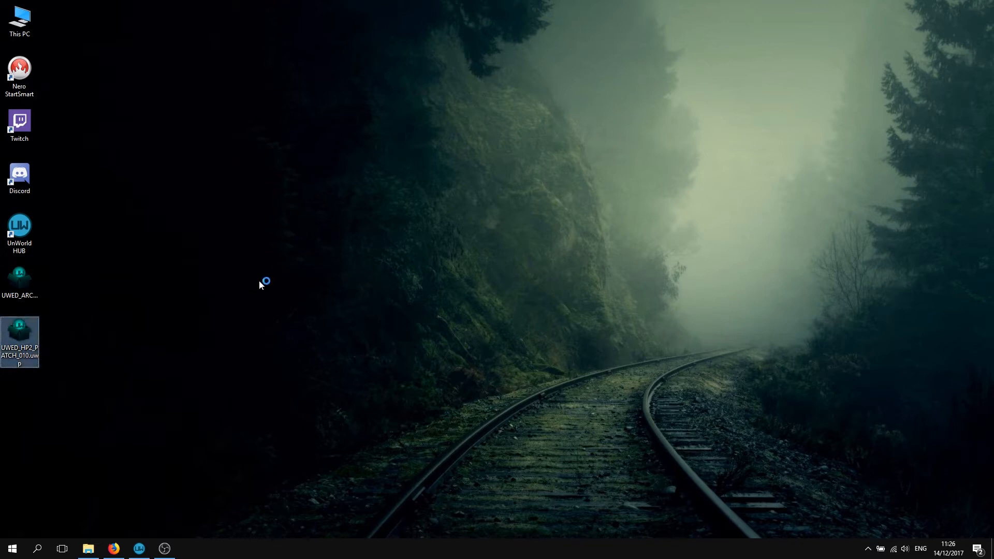
{"action": "double_click", "coordinate": [19, 228]}
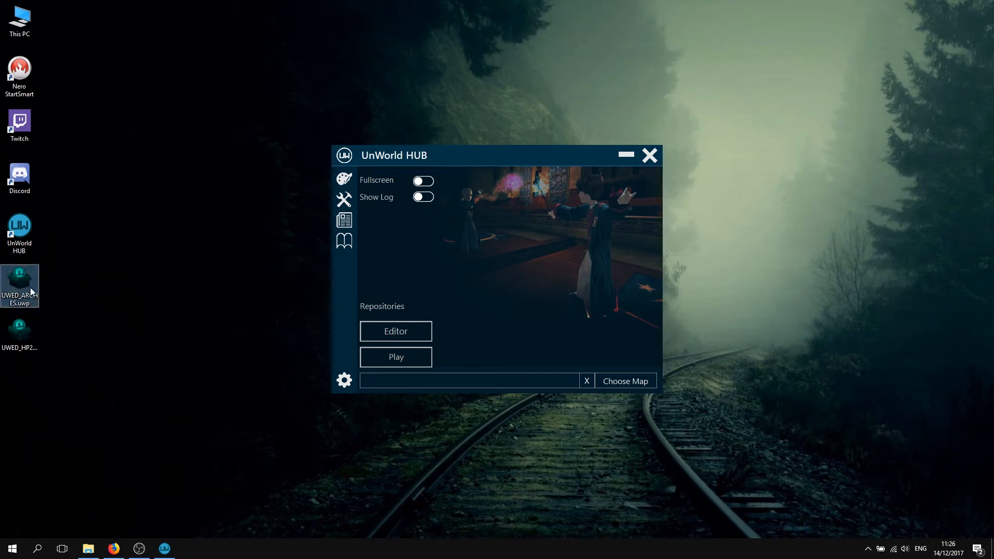
{"action": "mouse_move", "coordinate": [559, 288]}
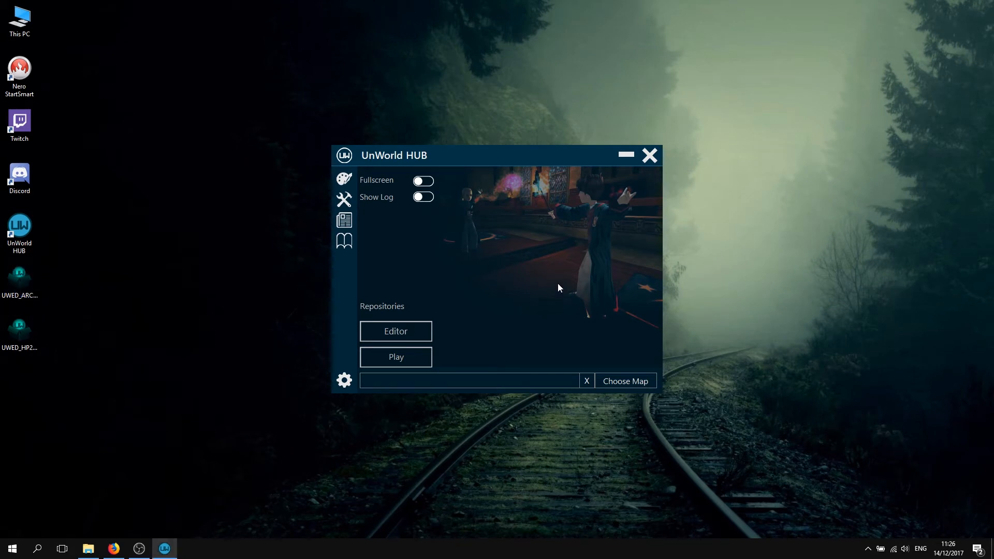
{"action": "mouse_move", "coordinate": [507, 298]}
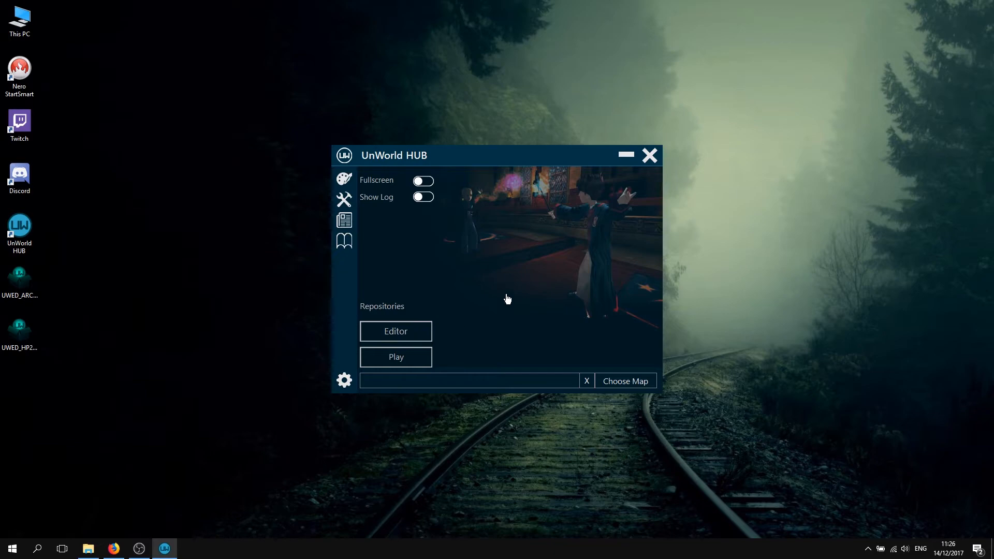
Launch the HP2 Editor, open Tutorial5_arch.unr, and switch to a single large 3D viewport.
{"action": "left_click", "coordinate": [396, 331]}
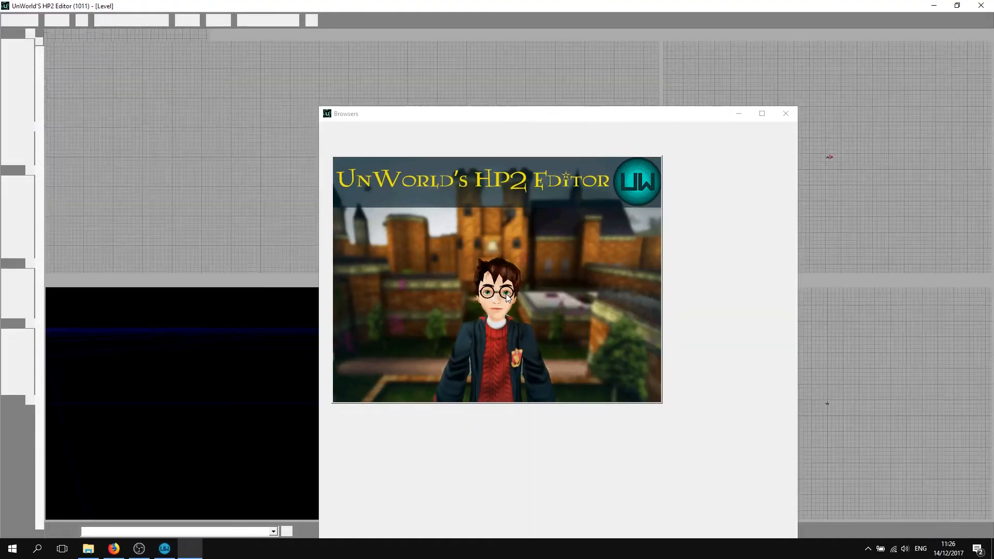
{"action": "left_click", "coordinate": [786, 113]}
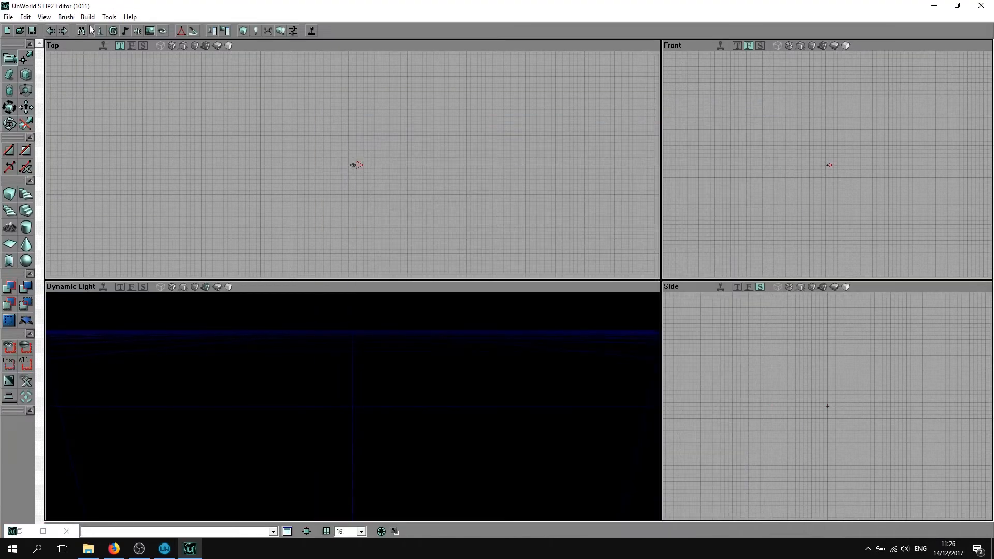
{"action": "left_click", "coordinate": [8, 16]}
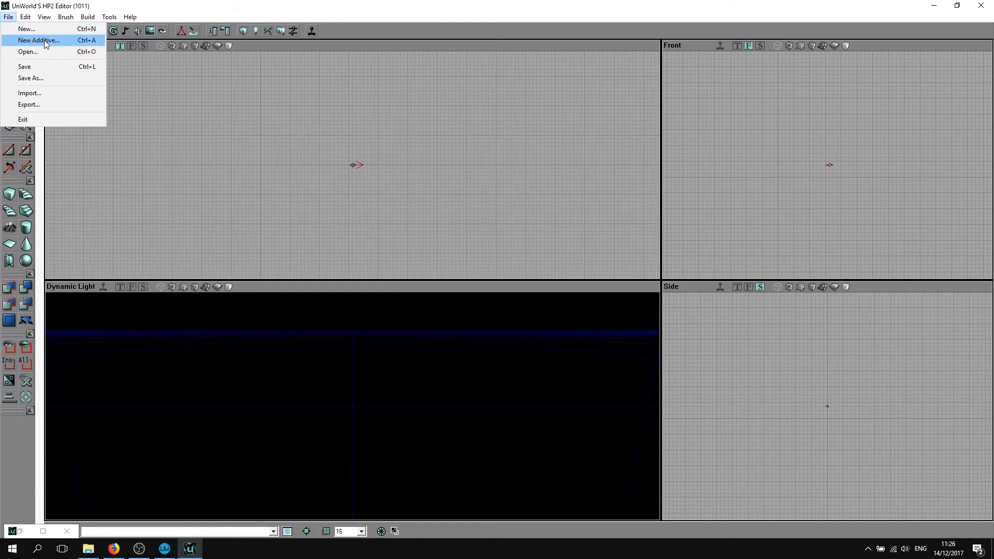
{"action": "left_click", "coordinate": [28, 51]}
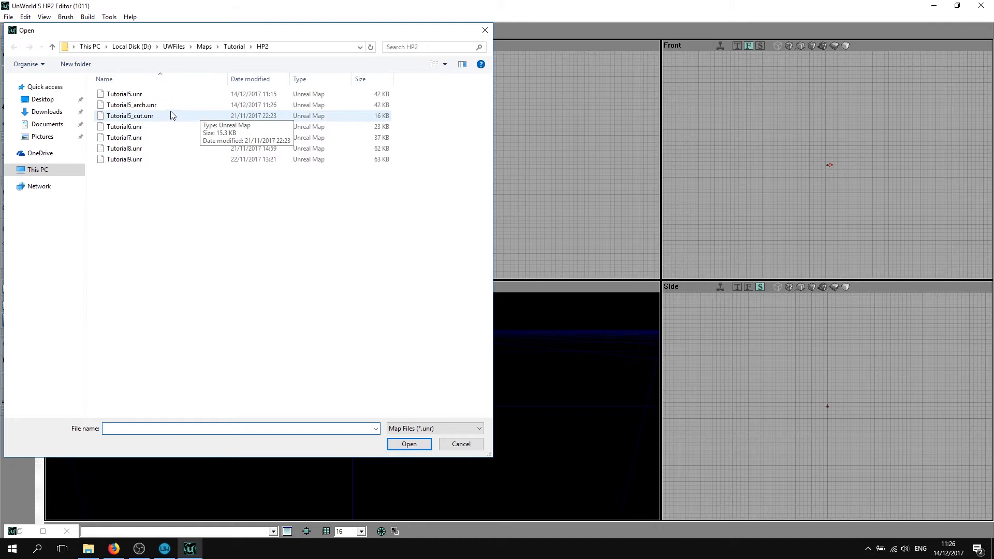
{"action": "double_click", "coordinate": [132, 105]}
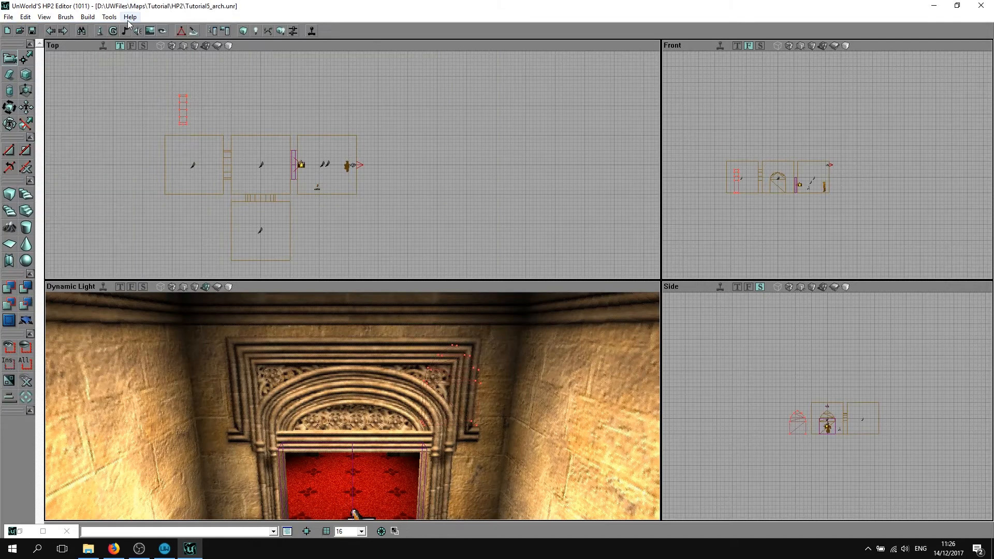
{"action": "left_click", "coordinate": [44, 16]}
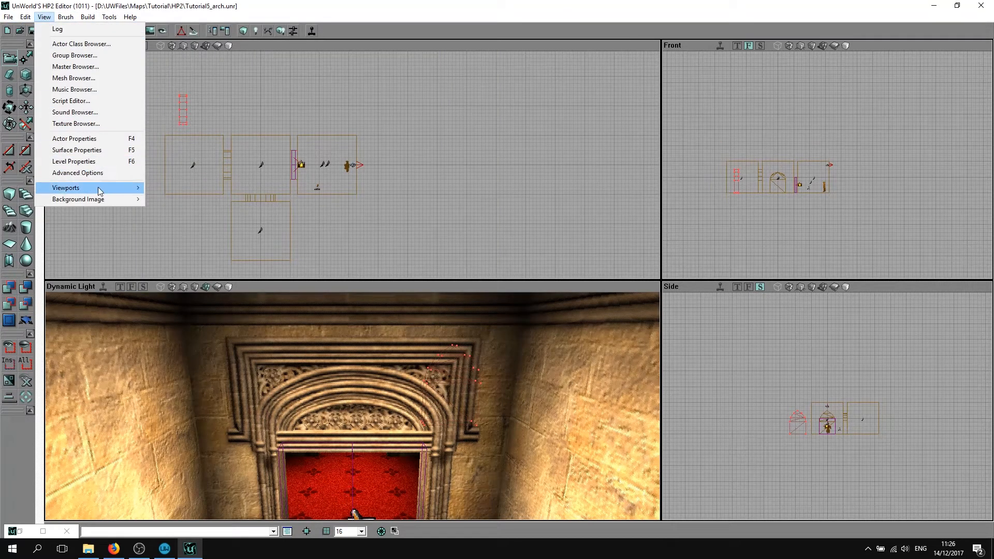
{"action": "left_click", "coordinate": [65, 188]}
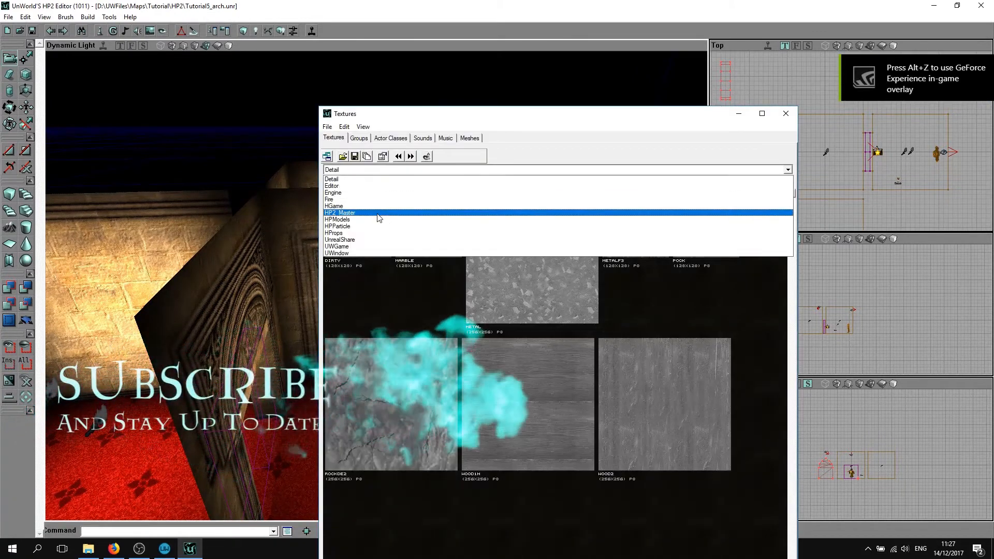
Browse the HP2_Master arch textures, then close the Texture Browser.
{"action": "left_click", "coordinate": [339, 213]}
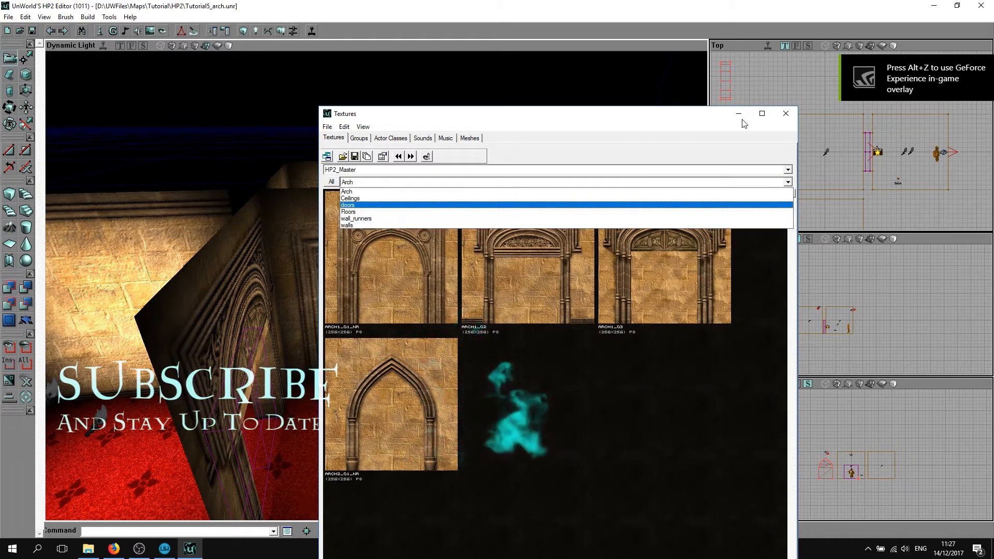
{"action": "left_click", "coordinate": [786, 113]}
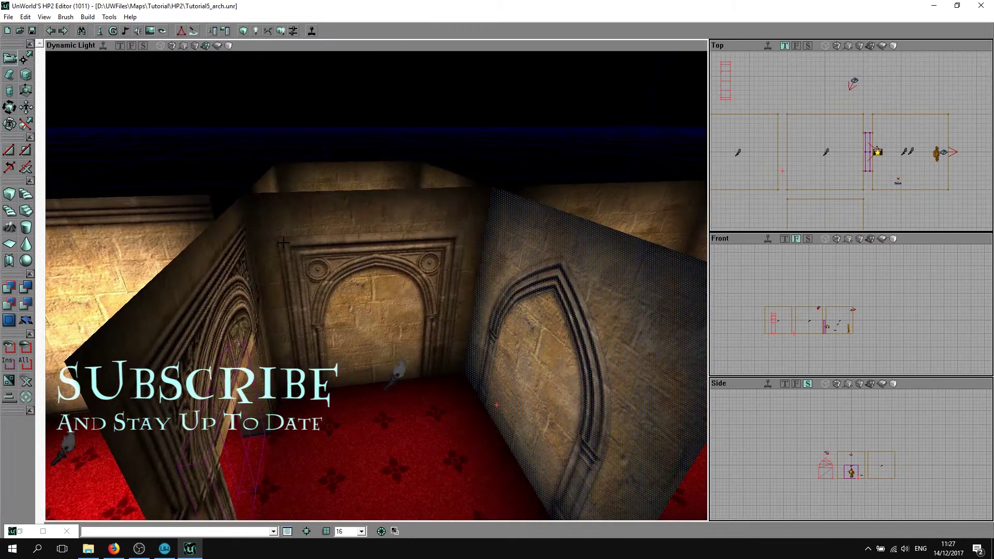
{"action": "mouse_move", "coordinate": [181, 31]}
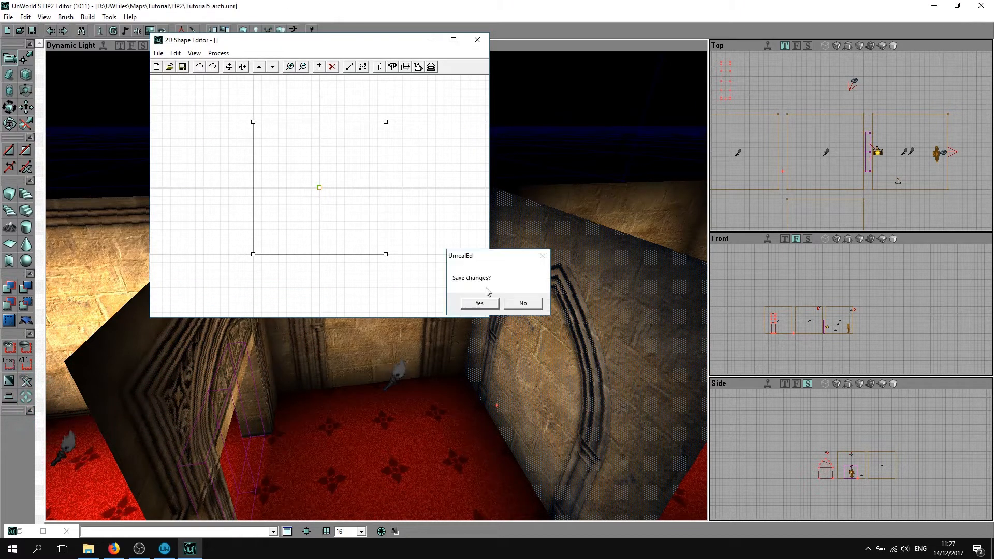
Discard the default shape and load Arch_Roman.2ds from C:\UW_HUB\ED\HP2\Brushes.
{"action": "left_click", "coordinate": [522, 303]}
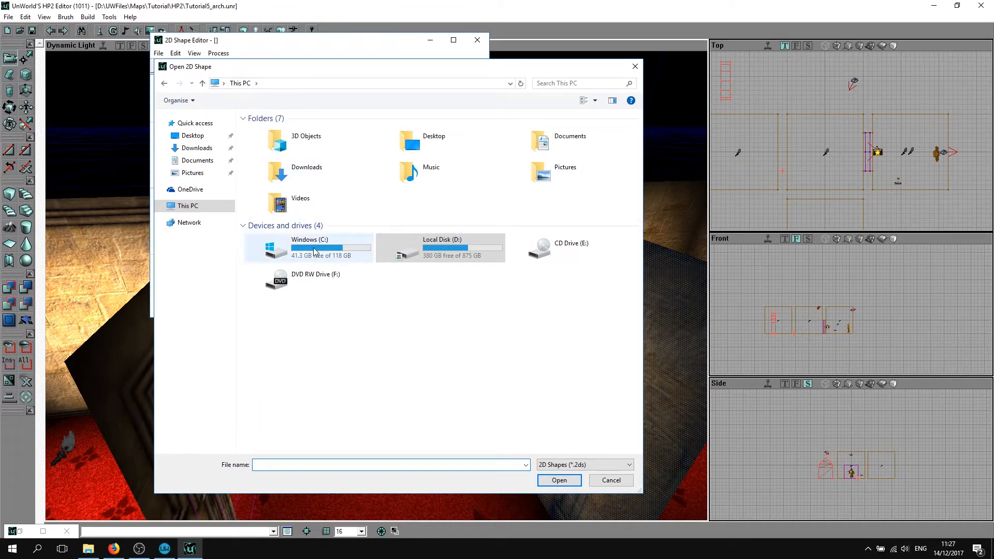
{"action": "double_click", "coordinate": [310, 247]}
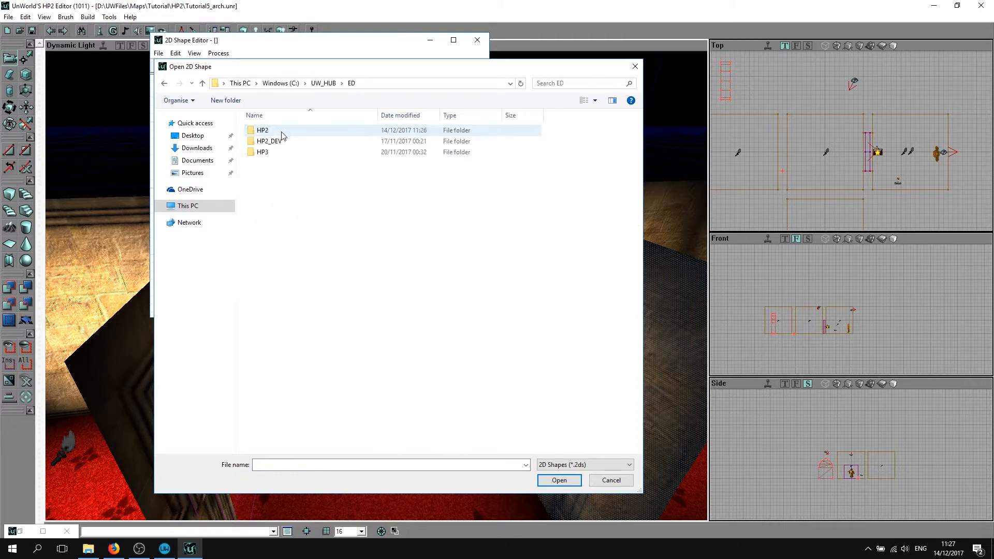
{"action": "left_click", "coordinate": [262, 130]}
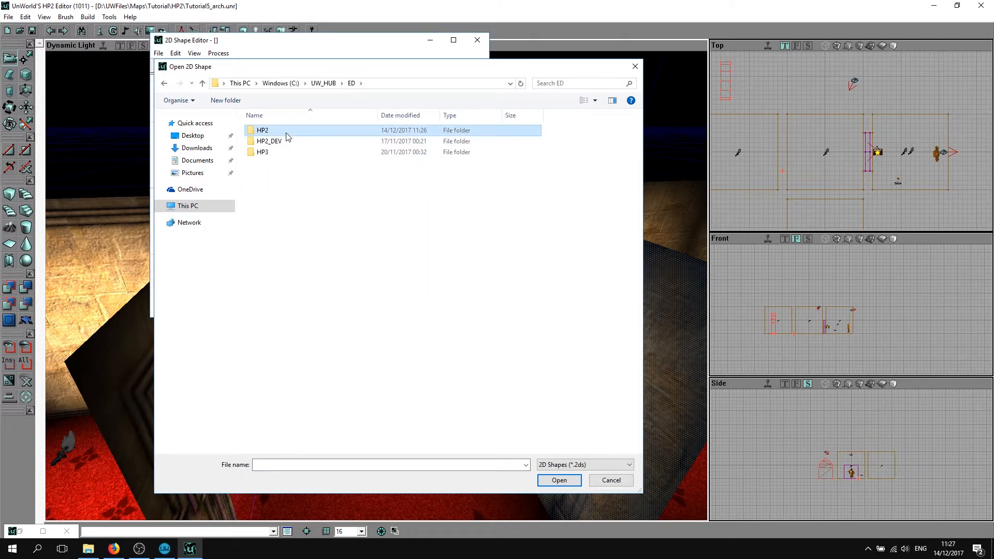
{"action": "double_click", "coordinate": [263, 130]}
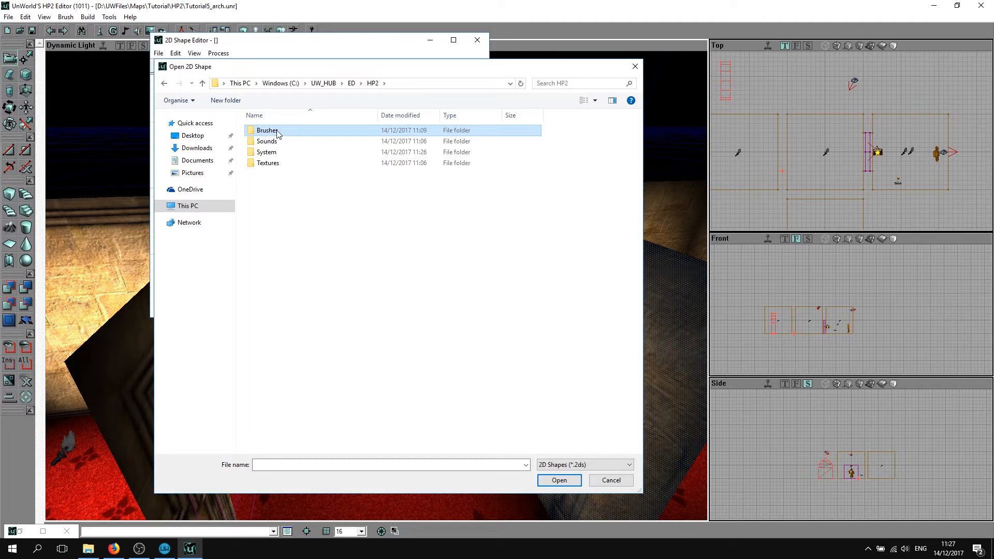
{"action": "double_click", "coordinate": [267, 130]}
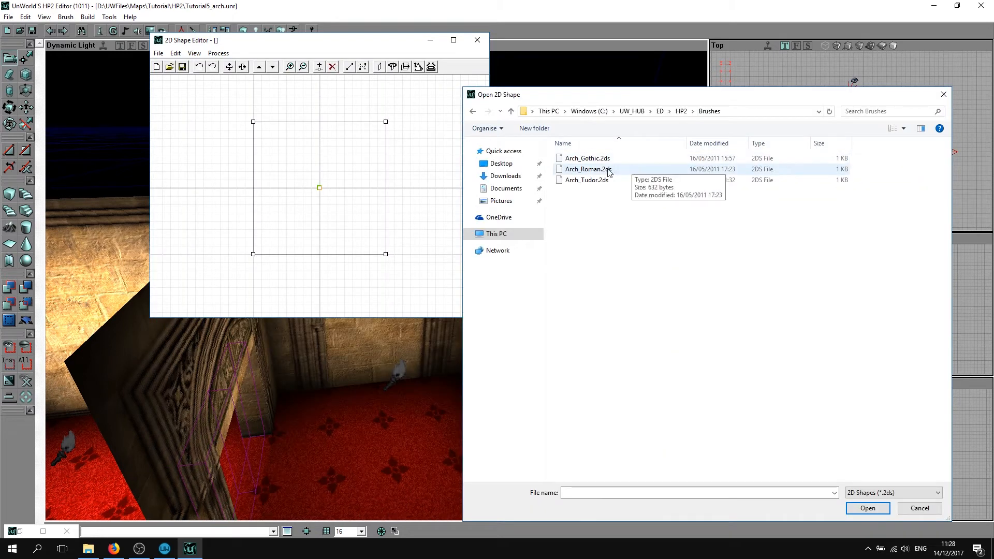
{"action": "left_click", "coordinate": [586, 169]}
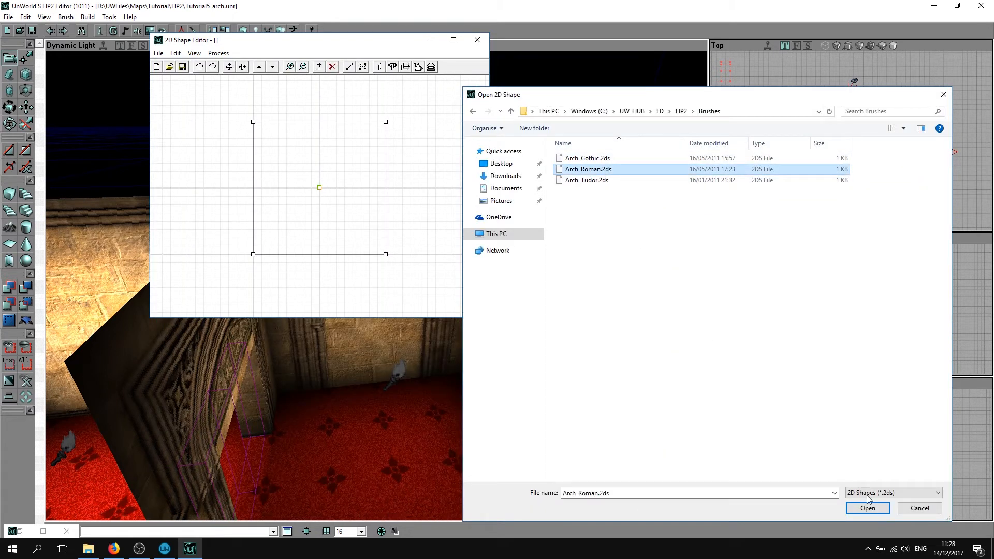
{"action": "left_click", "coordinate": [867, 509]}
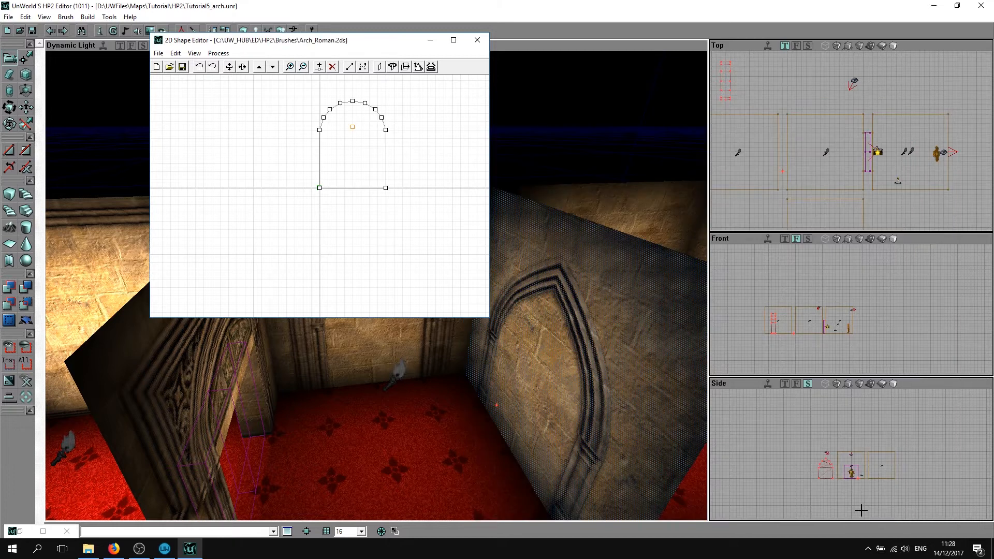
{"action": "mouse_move", "coordinate": [412, 349]}
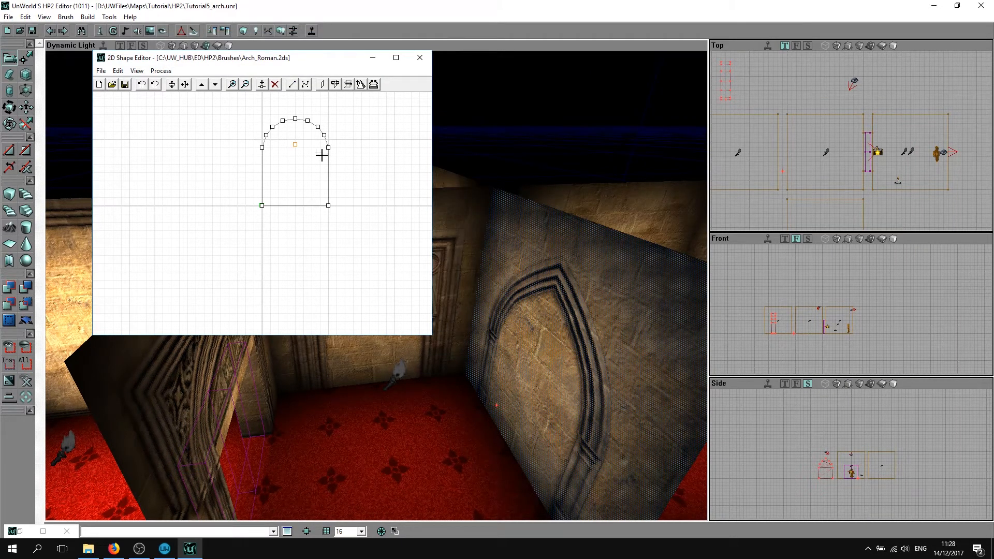
{"action": "mouse_move", "coordinate": [360, 85]}
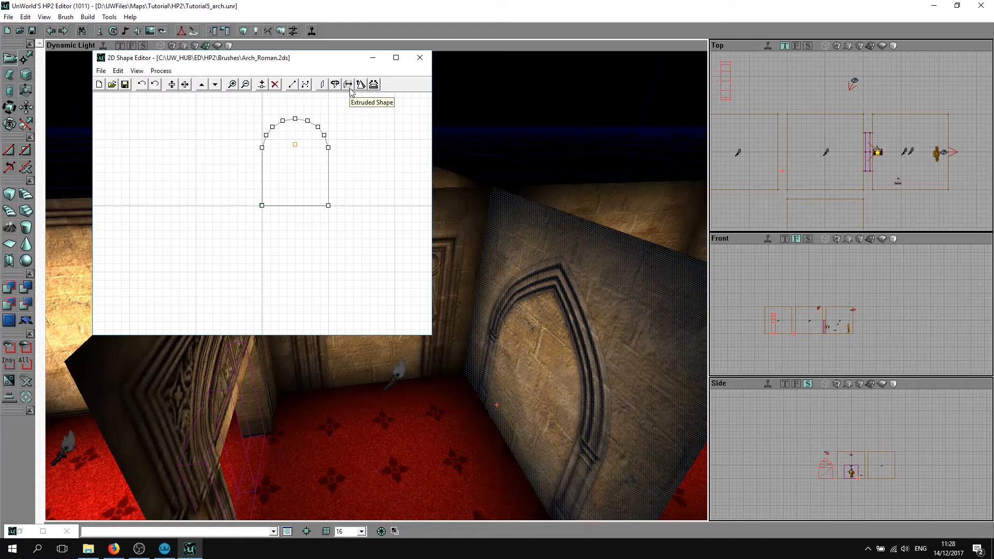
Enter an extrusion depth of 256 for the Roman arch, then cancel the Extrude dialog.
{"action": "left_click", "coordinate": [360, 83]}
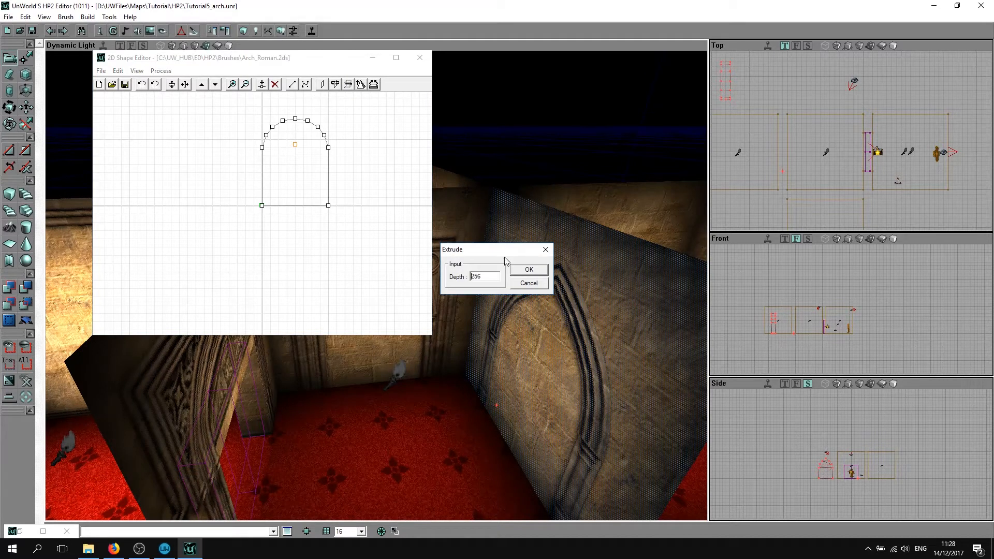
{"action": "triple_click", "coordinate": [474, 277]}
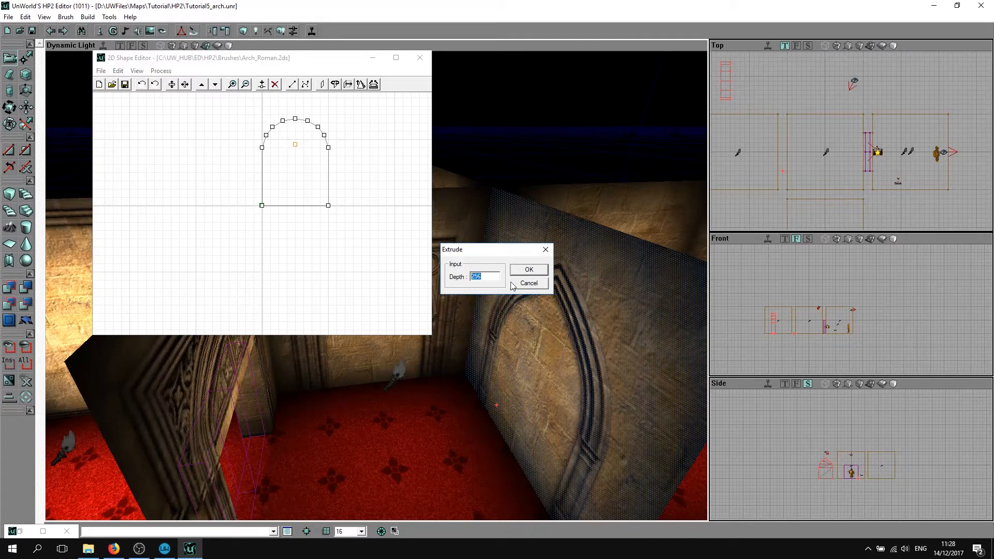
{"action": "left_click", "coordinate": [479, 277]}
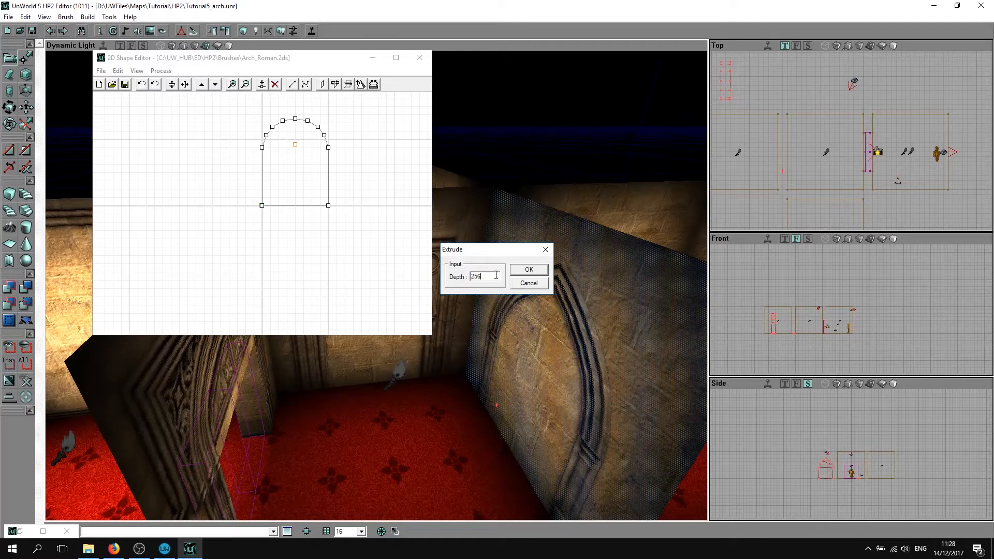
{"action": "mouse_move", "coordinate": [494, 262]}
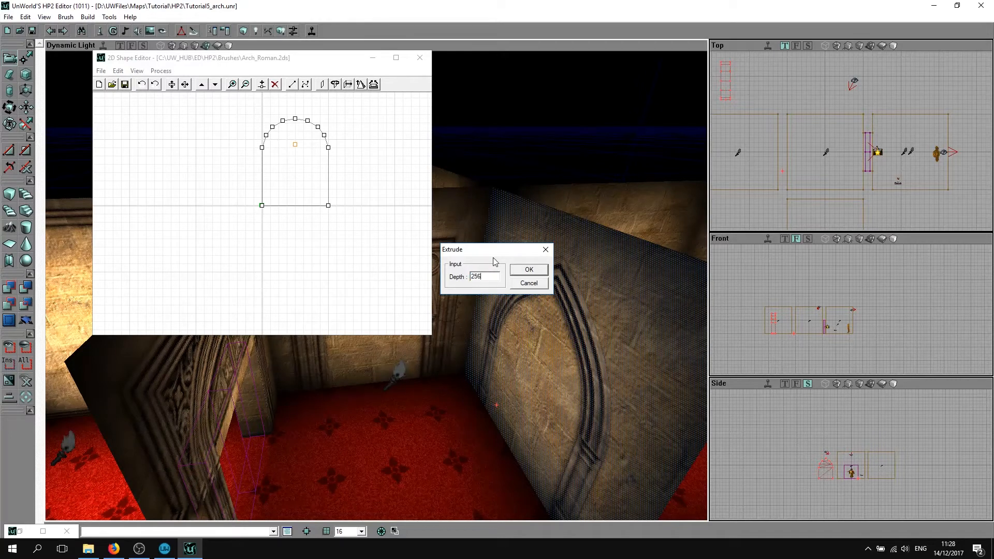
{"action": "left_click", "coordinate": [528, 269]}
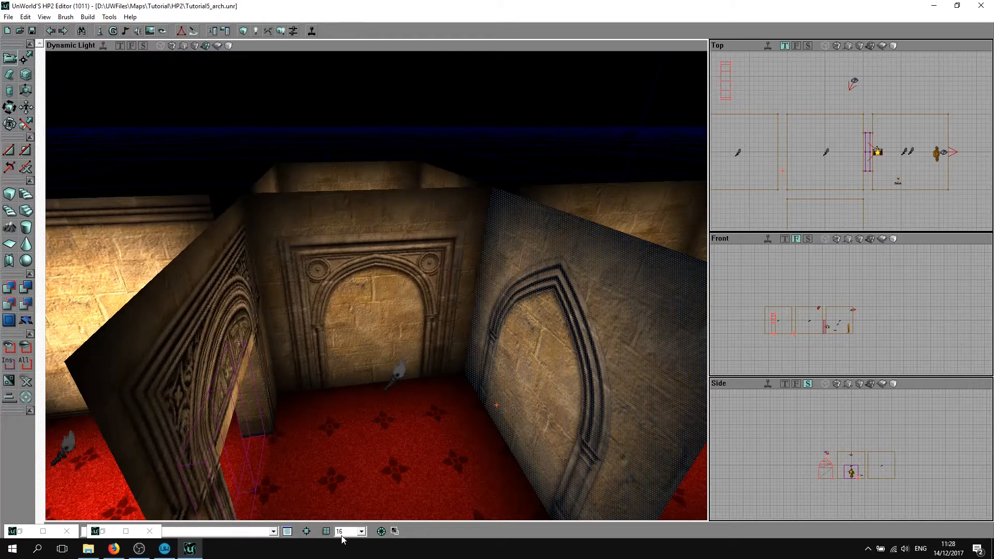
Check the grid snap sizes and keep snapping at 16 units.
{"action": "left_click", "coordinate": [360, 532]}
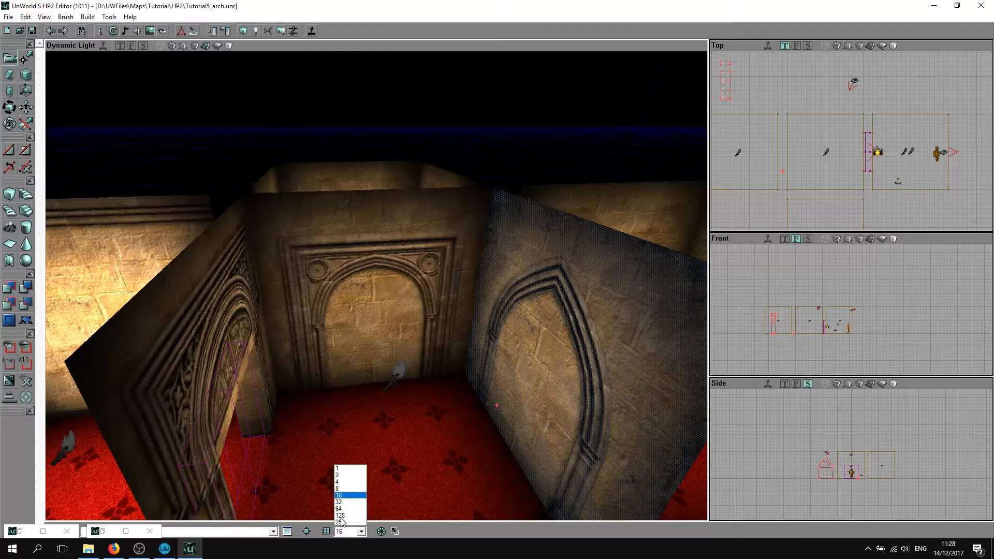
{"action": "left_click", "coordinate": [338, 495]}
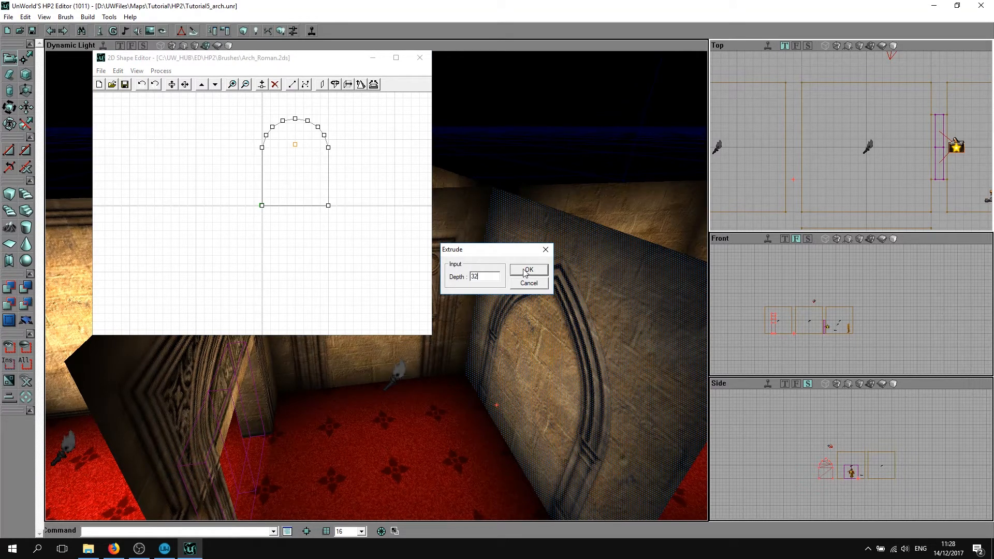
Confirm the Extrude dialog to build the Roman arch brush 32 units deep.
{"action": "left_click", "coordinate": [529, 271]}
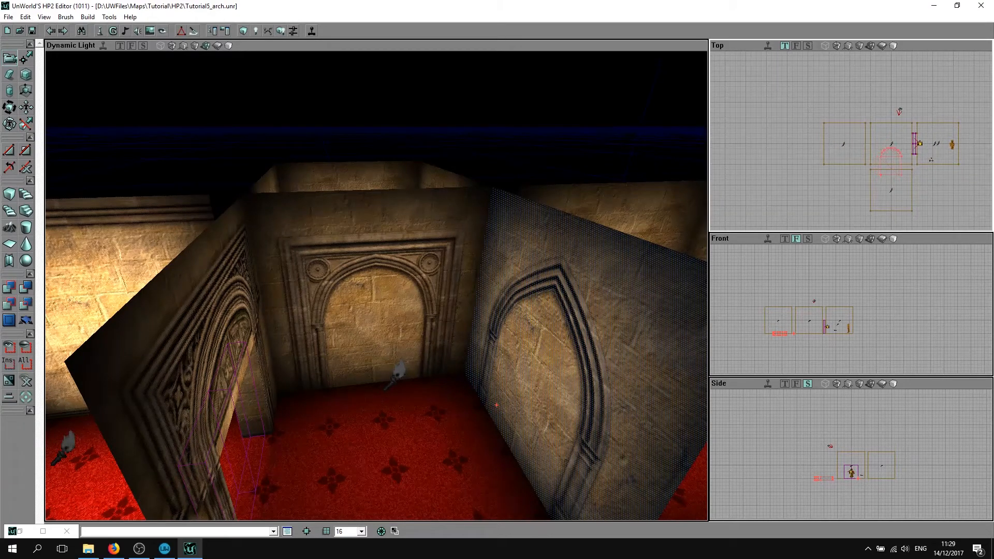
{"action": "mouse_move", "coordinate": [510, 319]}
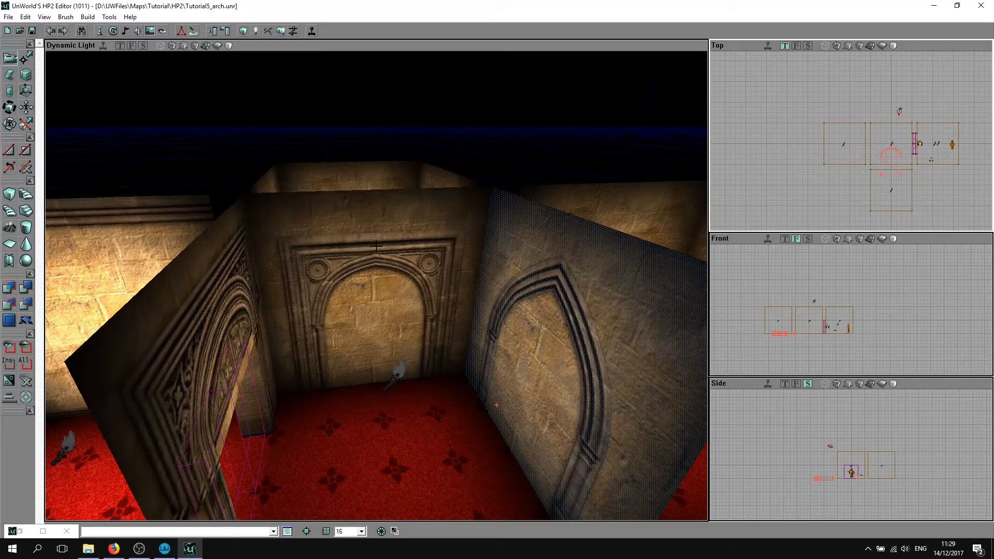
{"action": "mouse_move", "coordinate": [808, 337]}
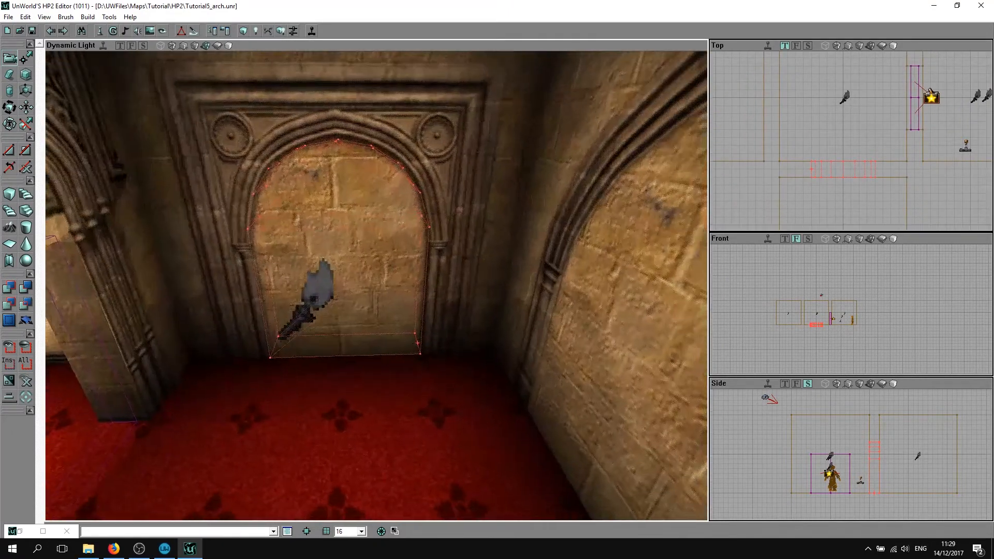
Select the HWStone texture from the walls group and close the Texture Browser.
{"action": "left_click", "coordinate": [149, 31]}
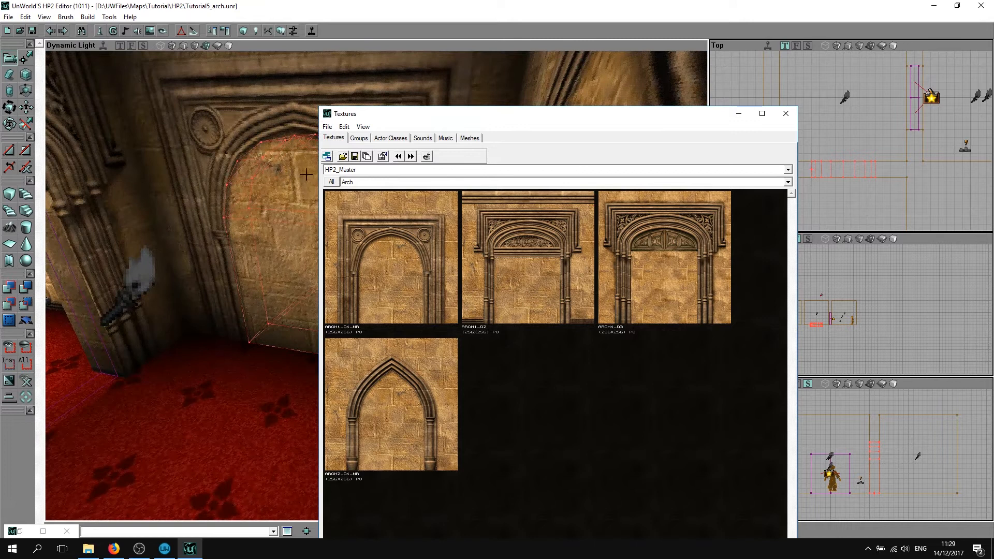
{"action": "left_click", "coordinate": [787, 181]}
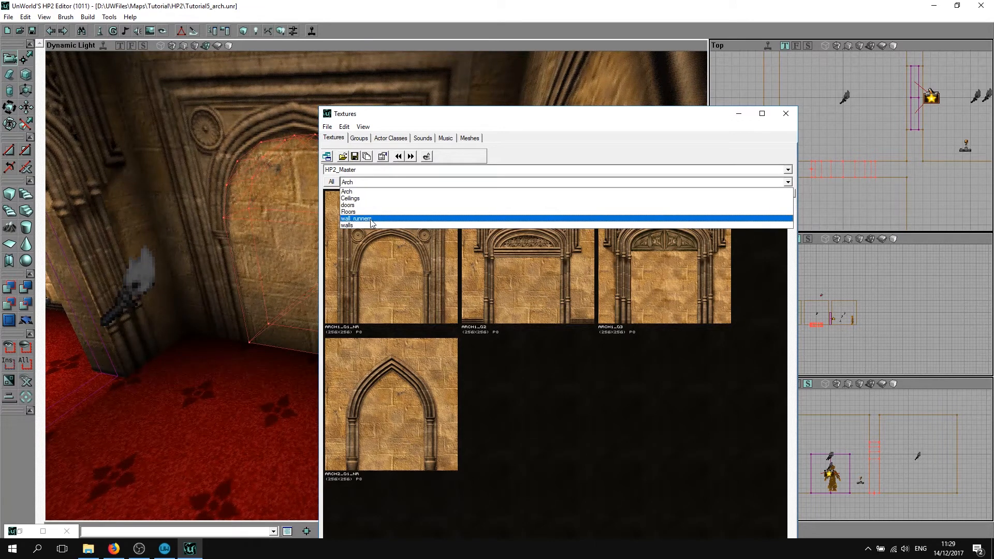
{"action": "left_click", "coordinate": [347, 225]}
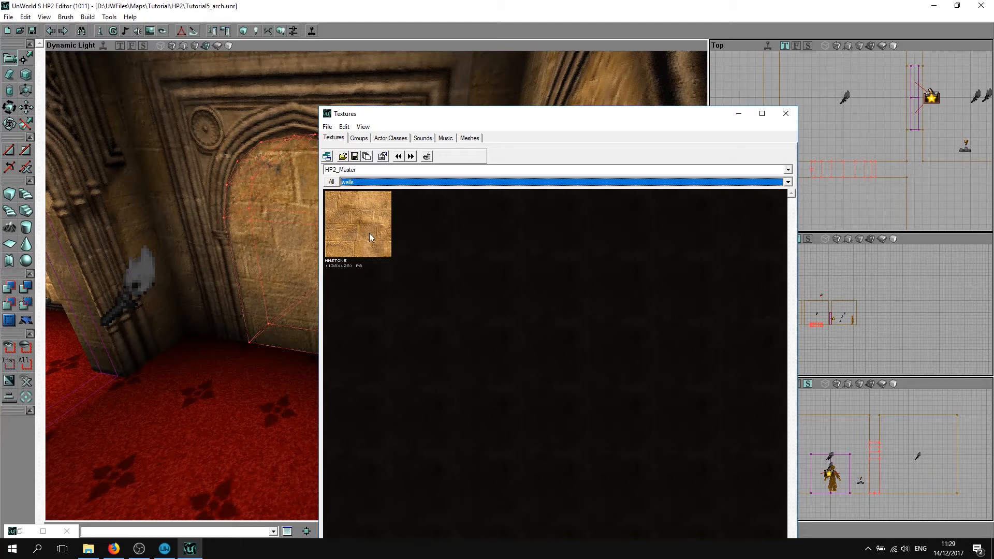
{"action": "mouse_move", "coordinate": [373, 224]}
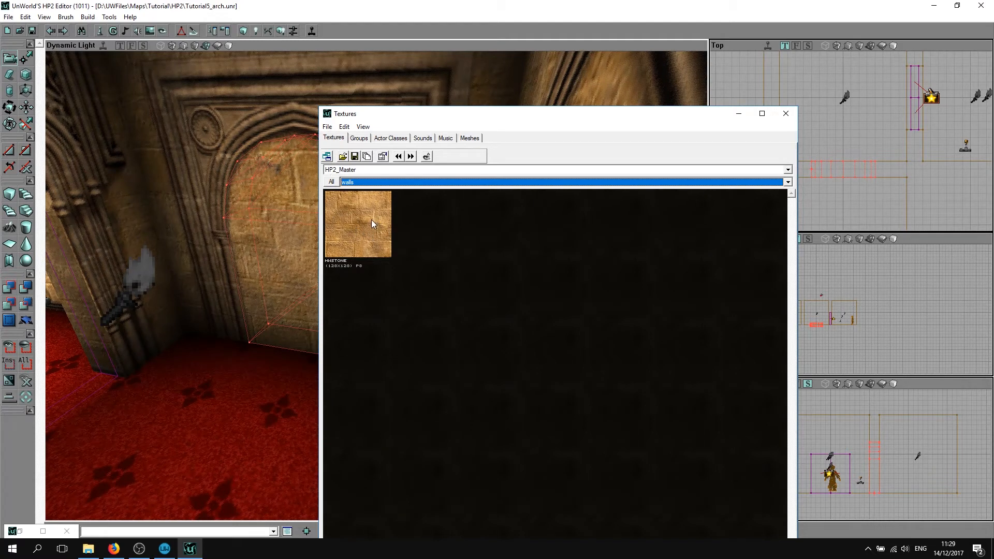
{"action": "left_click", "coordinate": [358, 223]}
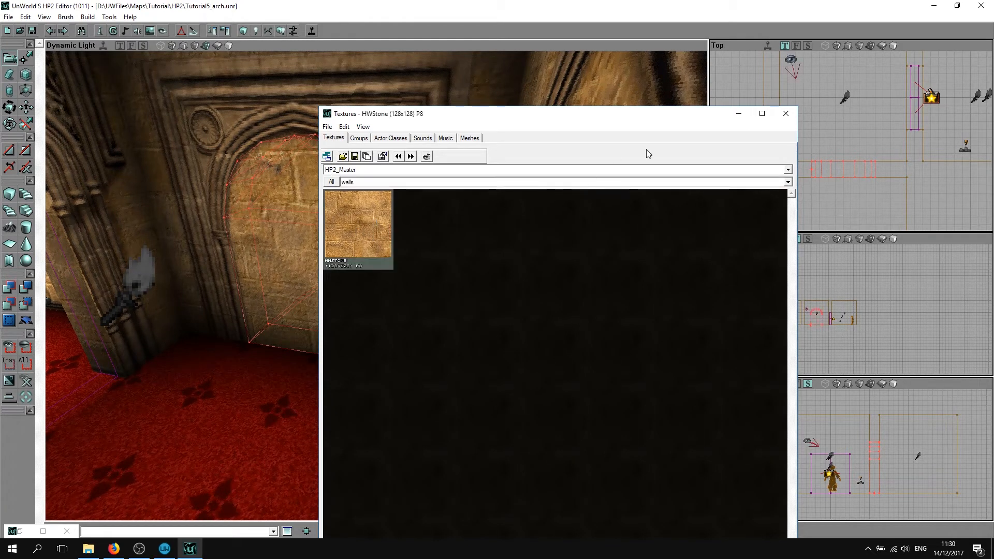
{"action": "left_click", "coordinate": [785, 114]}
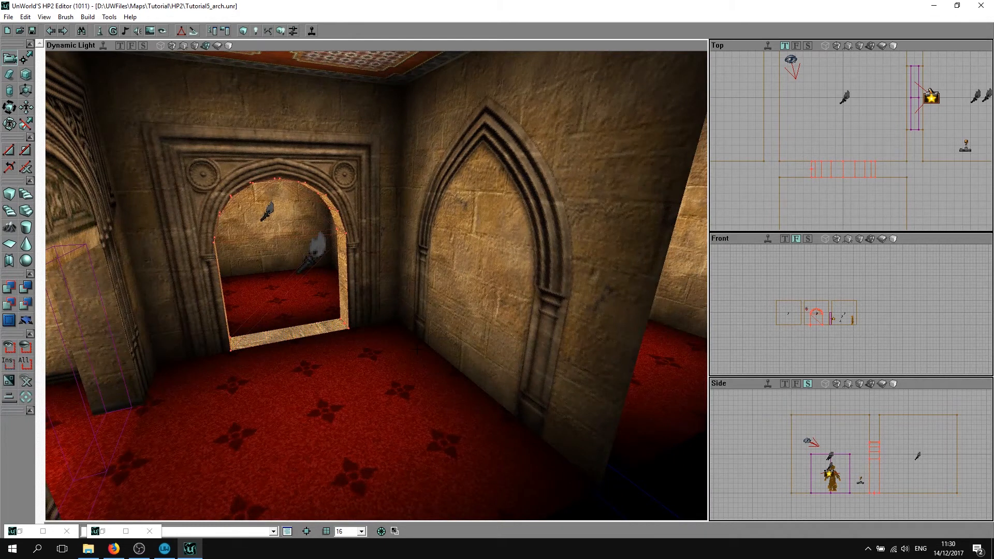
{"action": "mouse_move", "coordinate": [182, 31]}
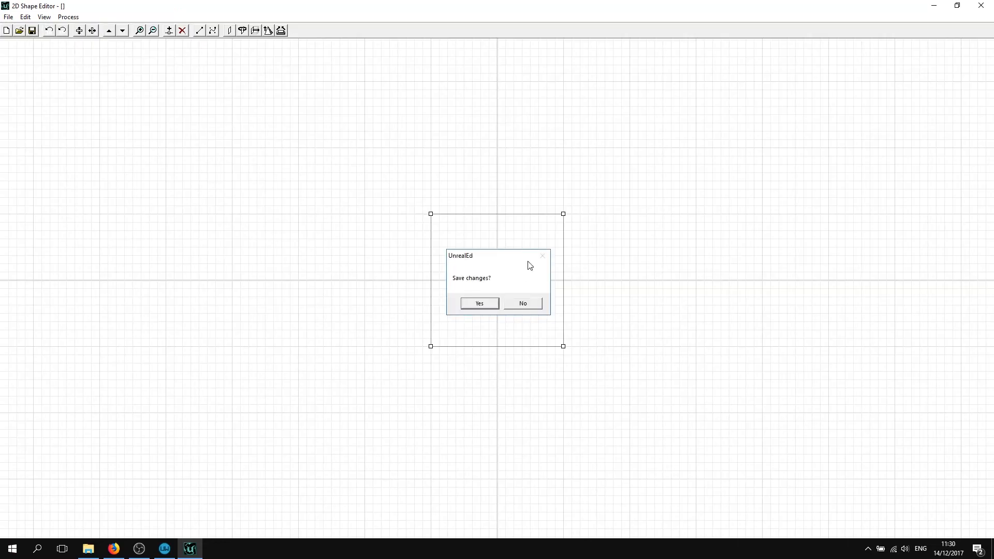
Load Arch_Gothic.2ds without saving the blank shape and extrude it 32 units deep.
{"action": "left_click", "coordinate": [523, 303]}
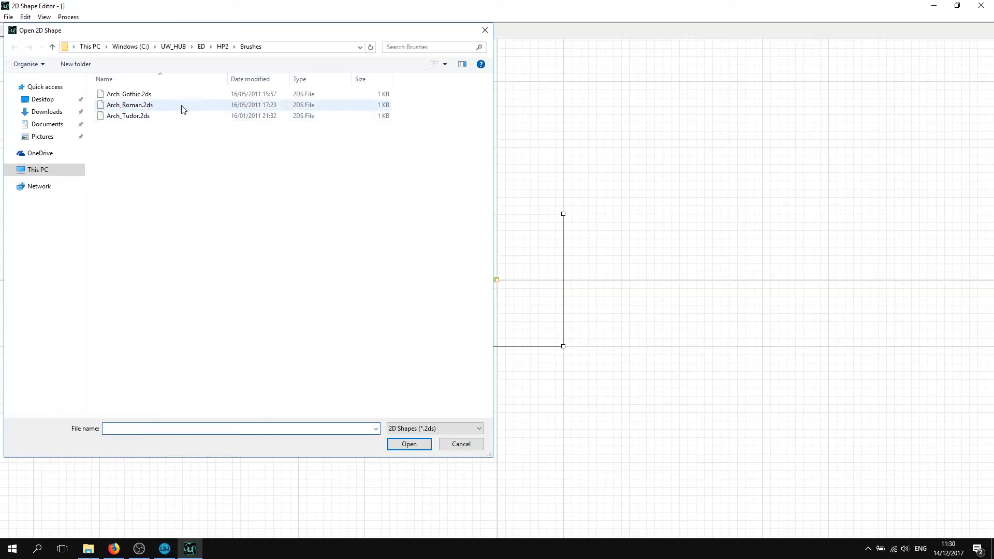
{"action": "left_click", "coordinate": [129, 94]}
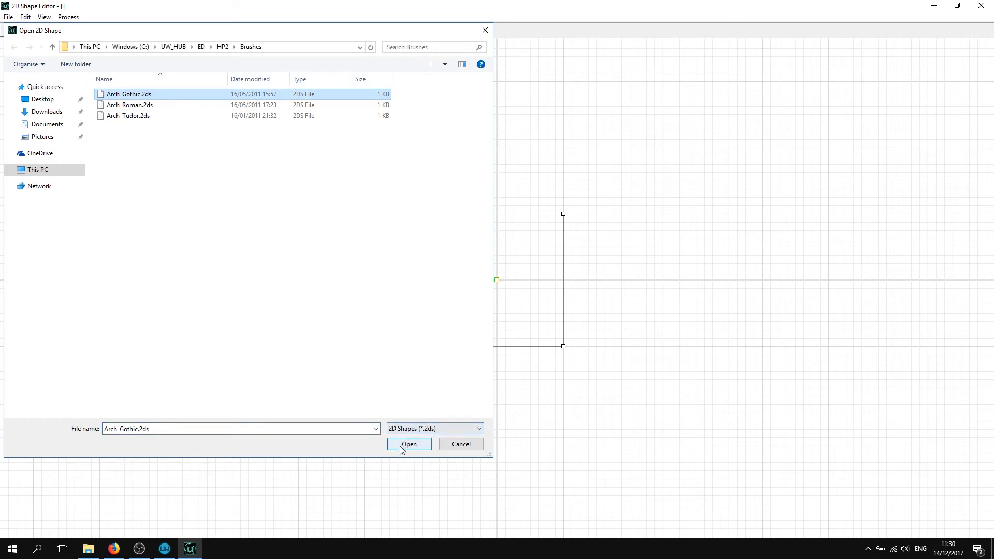
{"action": "left_click", "coordinate": [409, 444]}
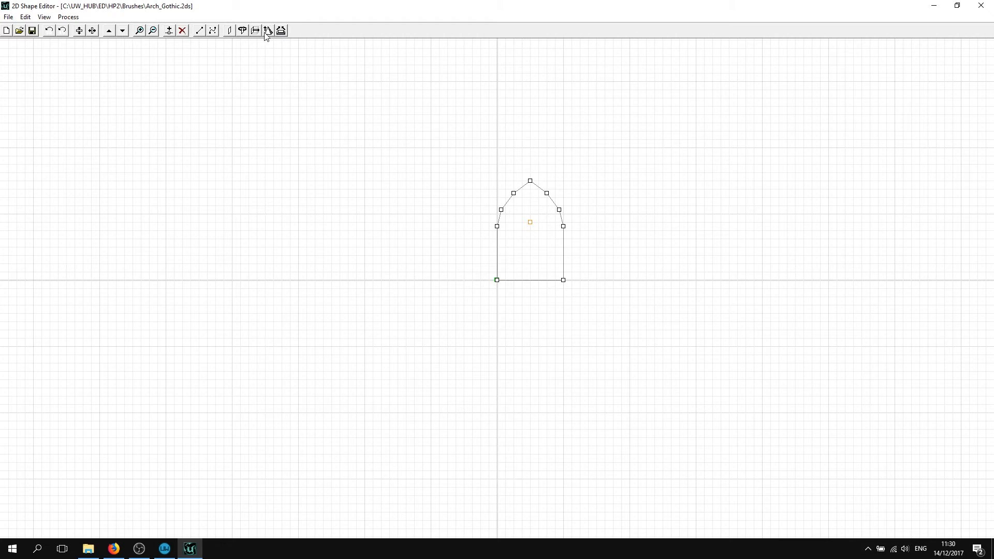
{"action": "left_click", "coordinate": [267, 30]}
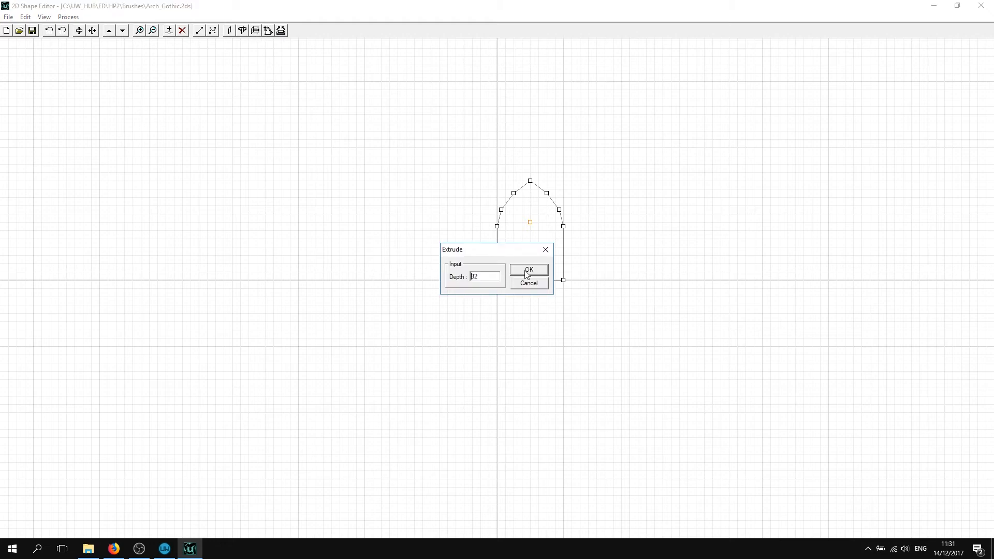
{"action": "left_click", "coordinate": [528, 270]}
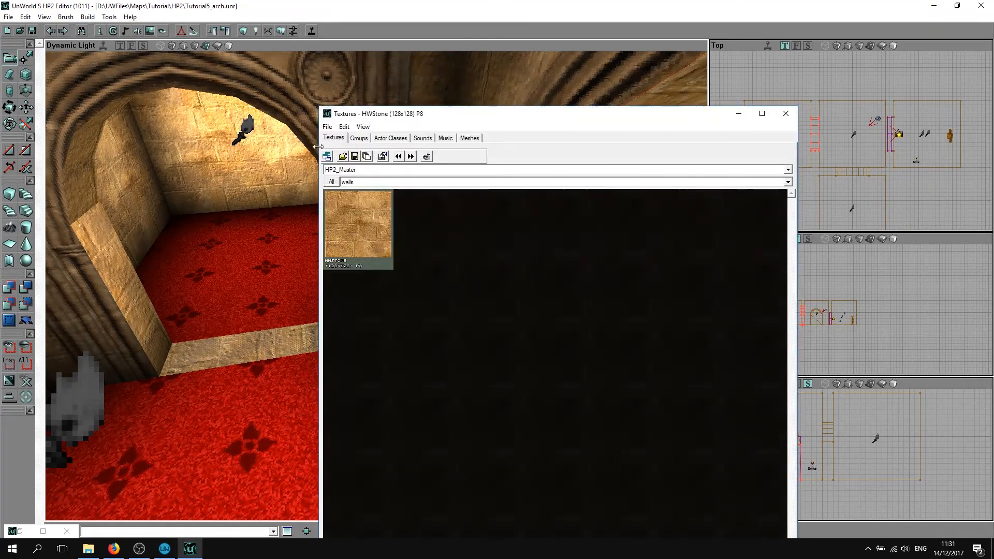
Pick the redcarp2 carpet from the Floors texture group and close the Texture Browser.
{"action": "left_click", "coordinate": [787, 182]}
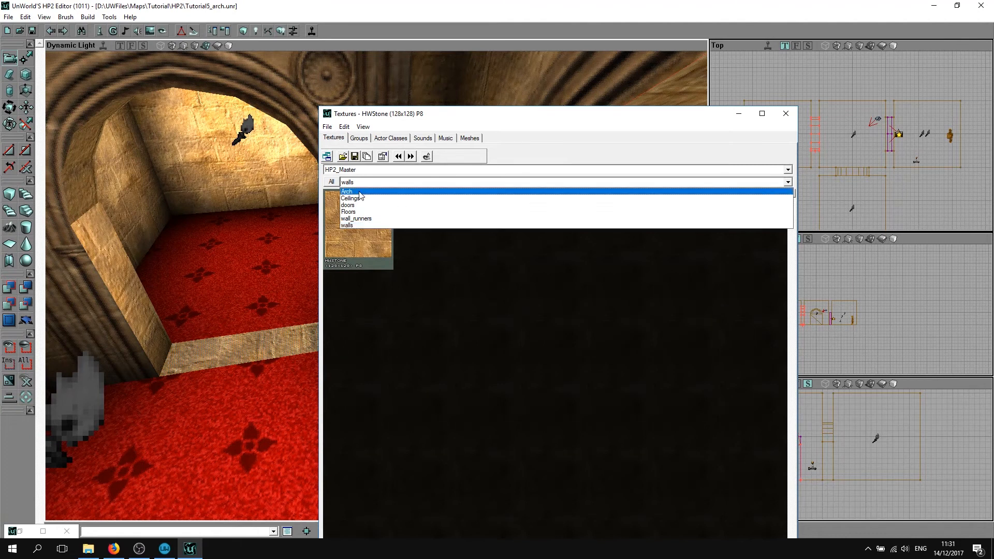
{"action": "left_click", "coordinate": [346, 191]}
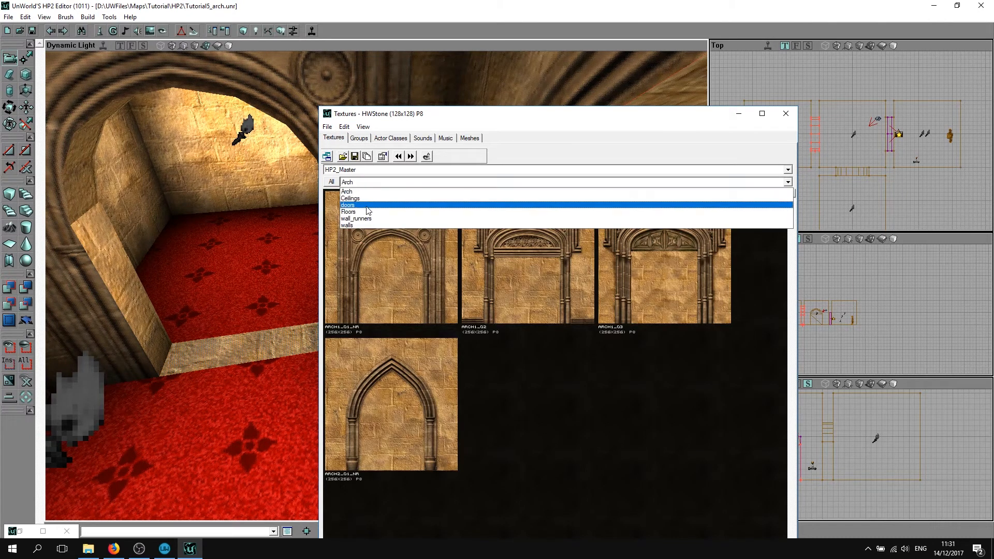
{"action": "left_click", "coordinate": [347, 211]}
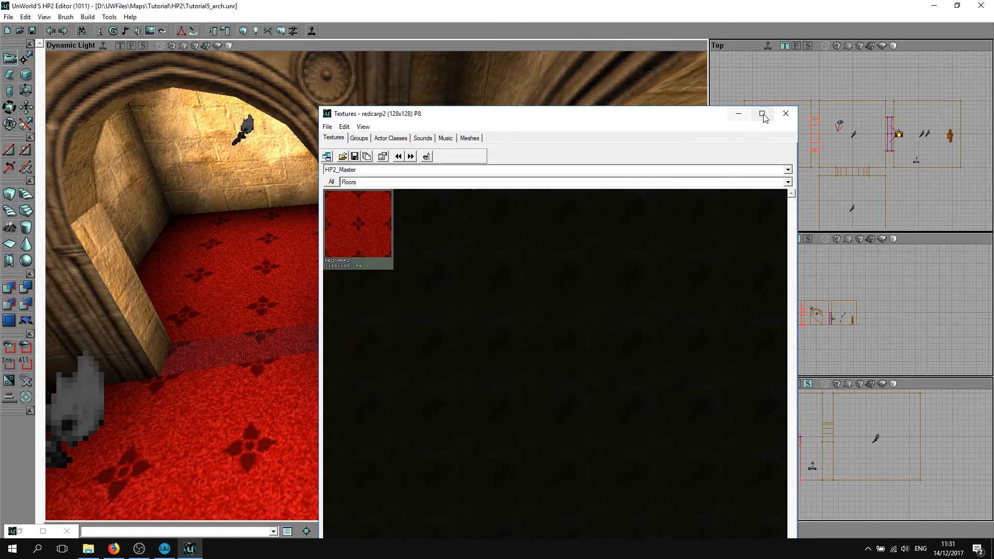
{"action": "left_click", "coordinate": [786, 114]}
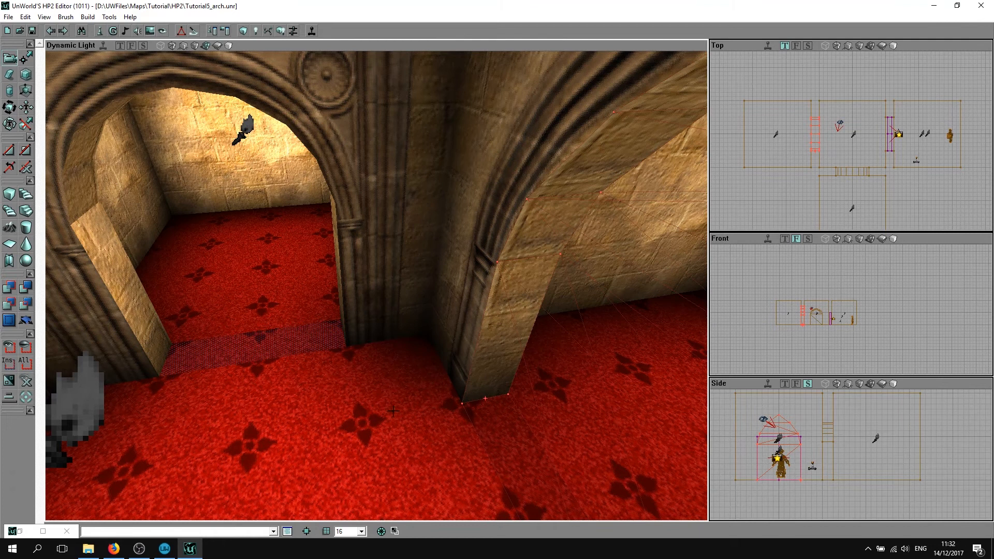
Select all redcarp2 surfaces, align them as floor/ceiling, and run Build All.
{"action": "right_click", "coordinate": [271, 337]}
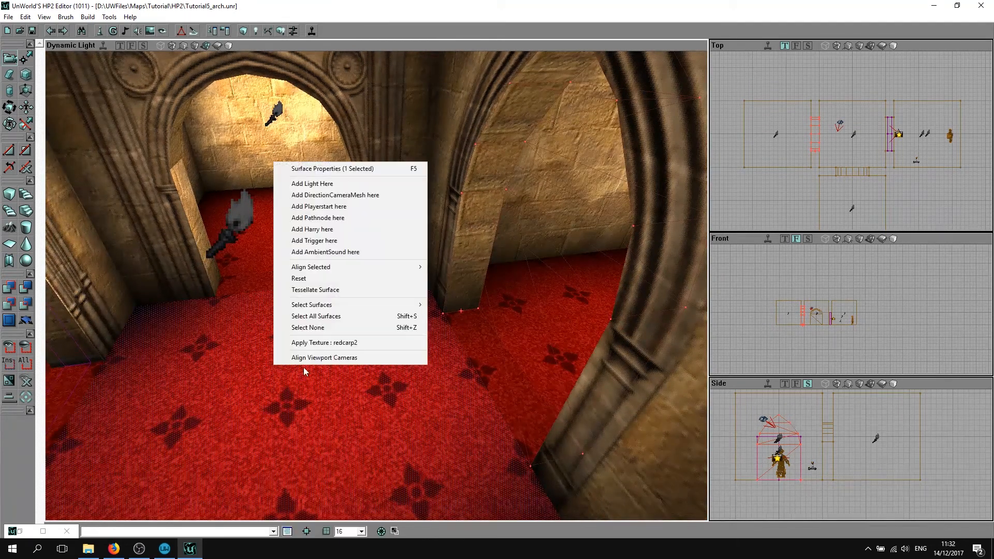
{"action": "mouse_move", "coordinate": [344, 316]}
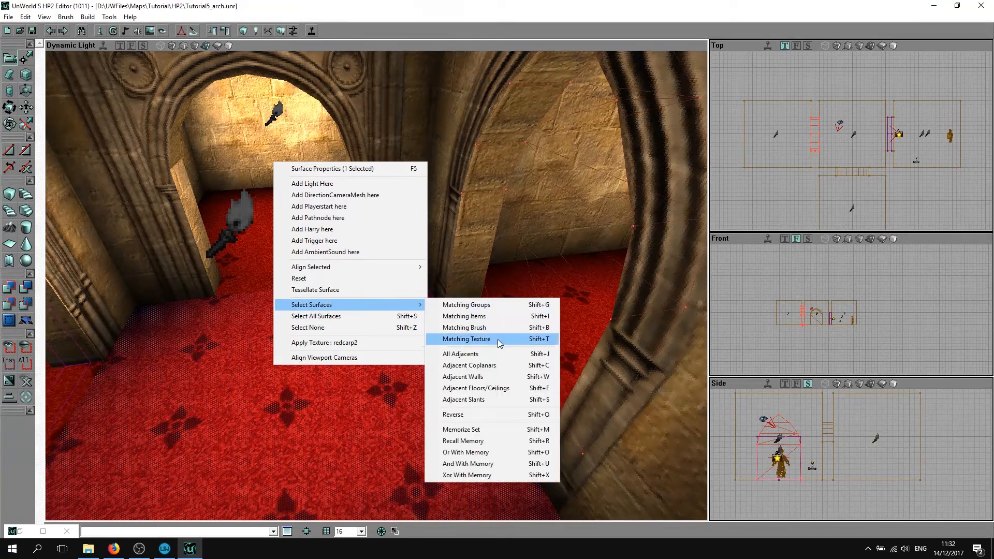
{"action": "left_click", "coordinate": [466, 338]}
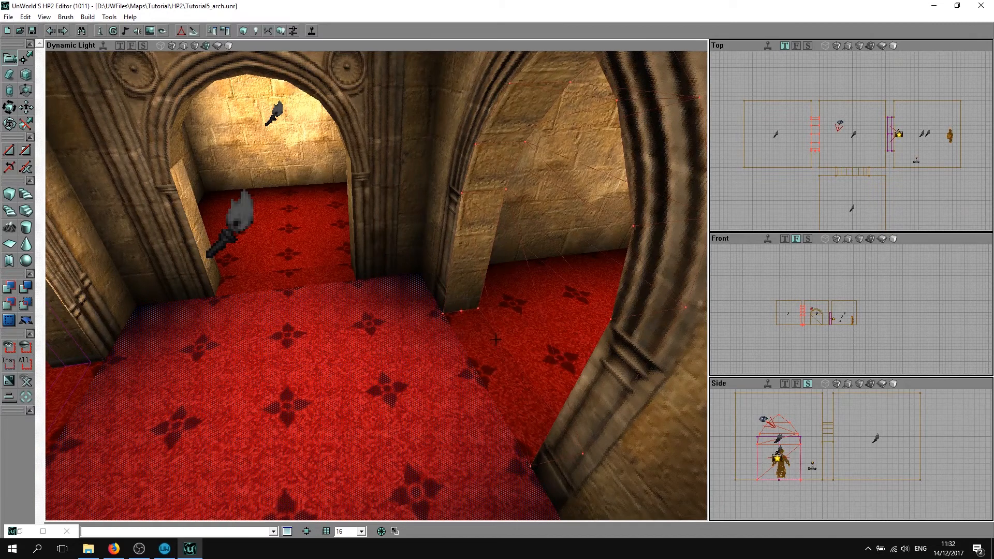
{"action": "right_click", "coordinate": [511, 349]}
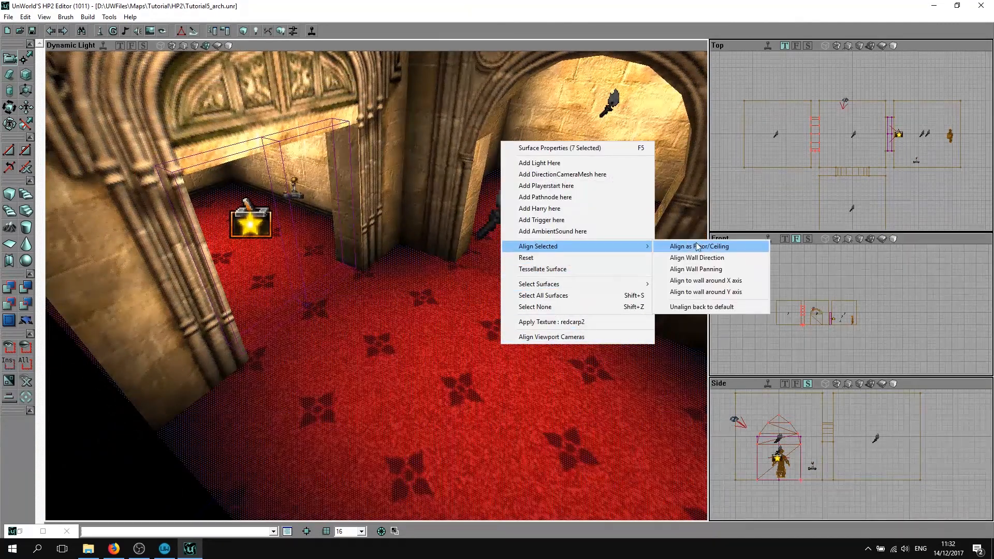
{"action": "left_click", "coordinate": [698, 246]}
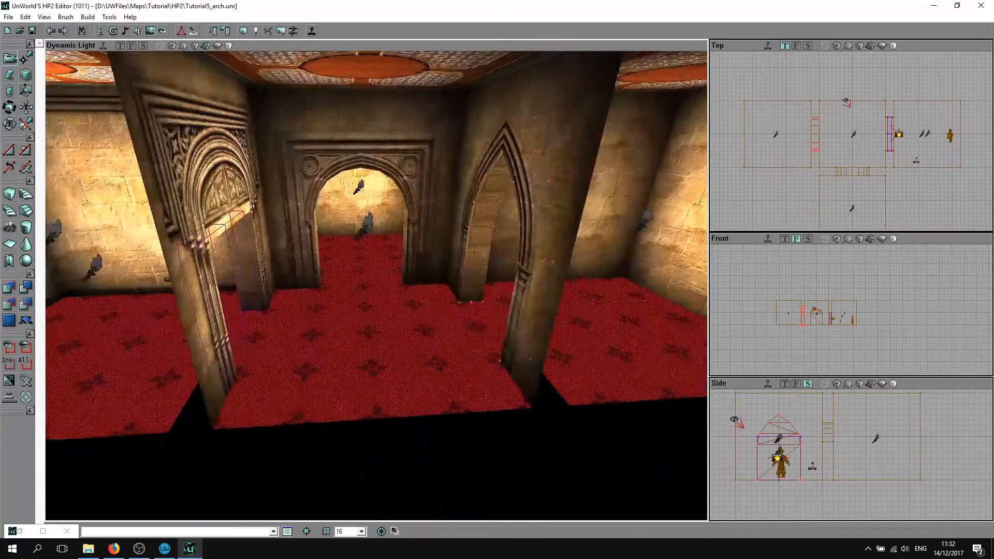
{"action": "left_click", "coordinate": [281, 31]}
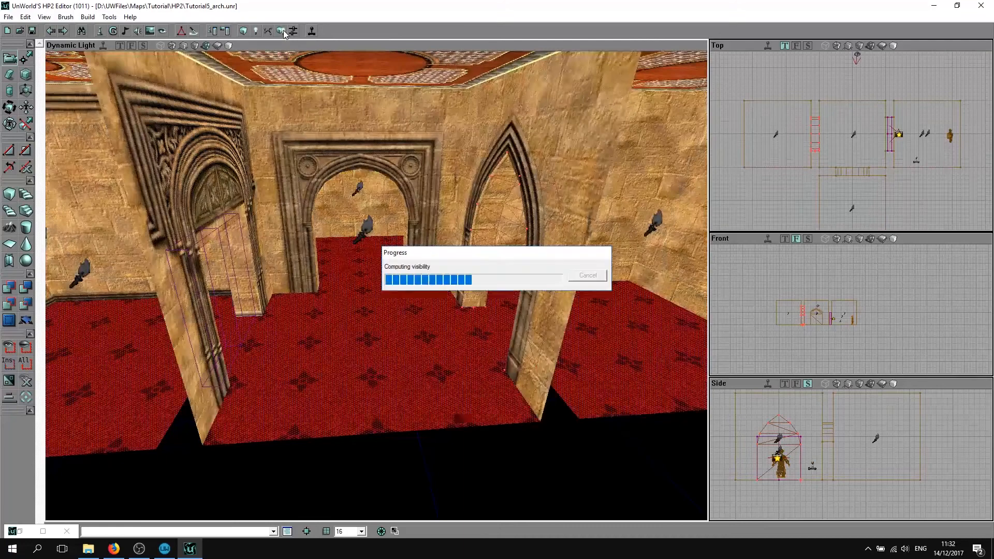